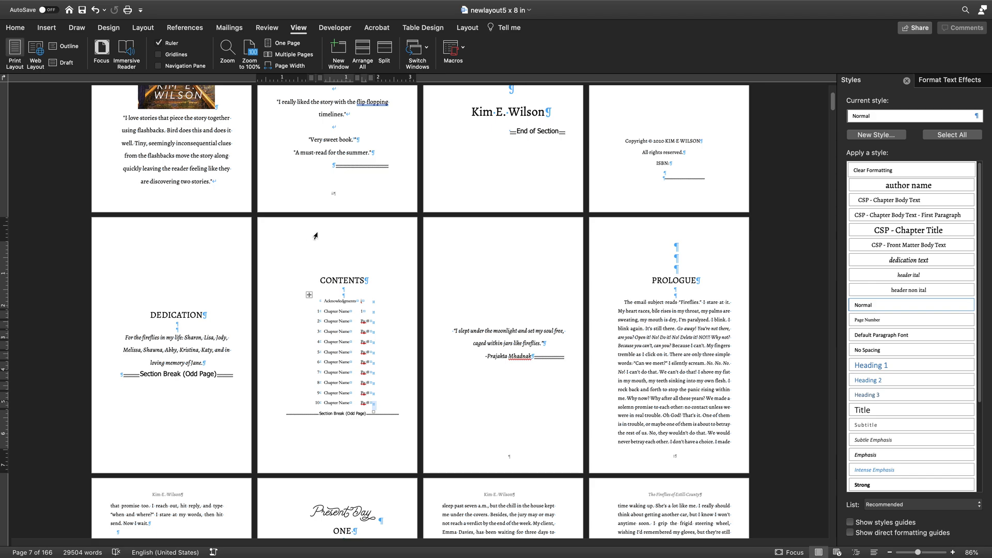
mouse_move(330, 218)
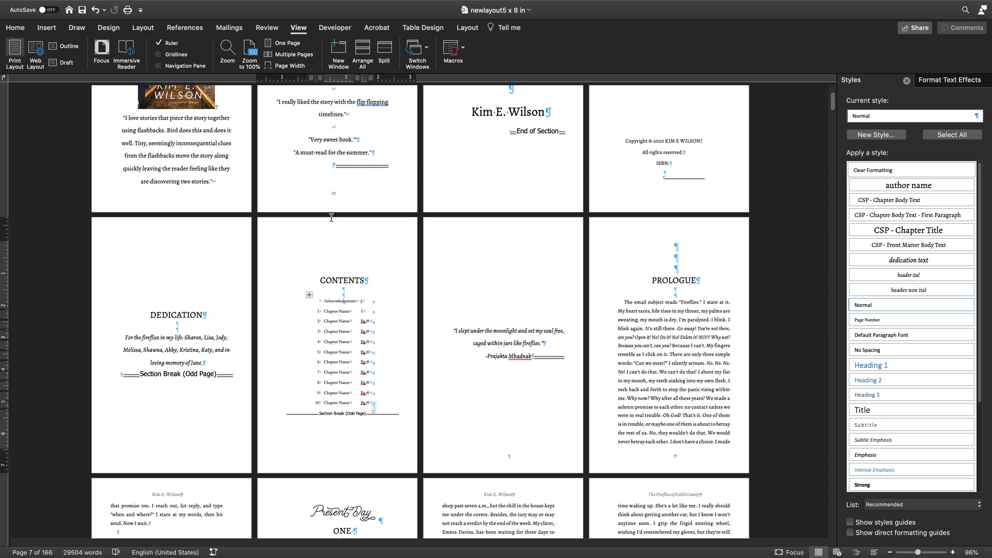
mouse_move(381, 198)
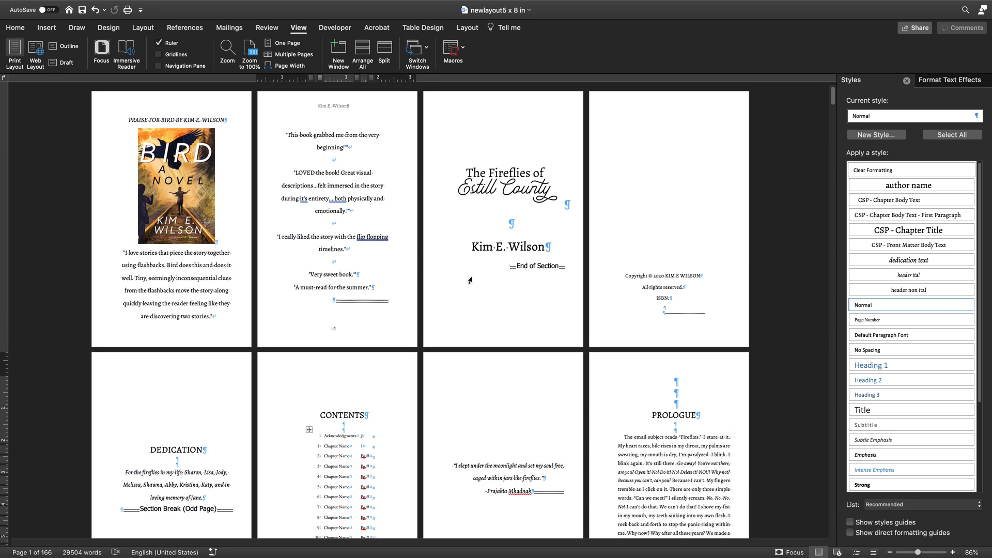
Check the style applied to the PROLOGUE heading on its page
scroll("down", 3)
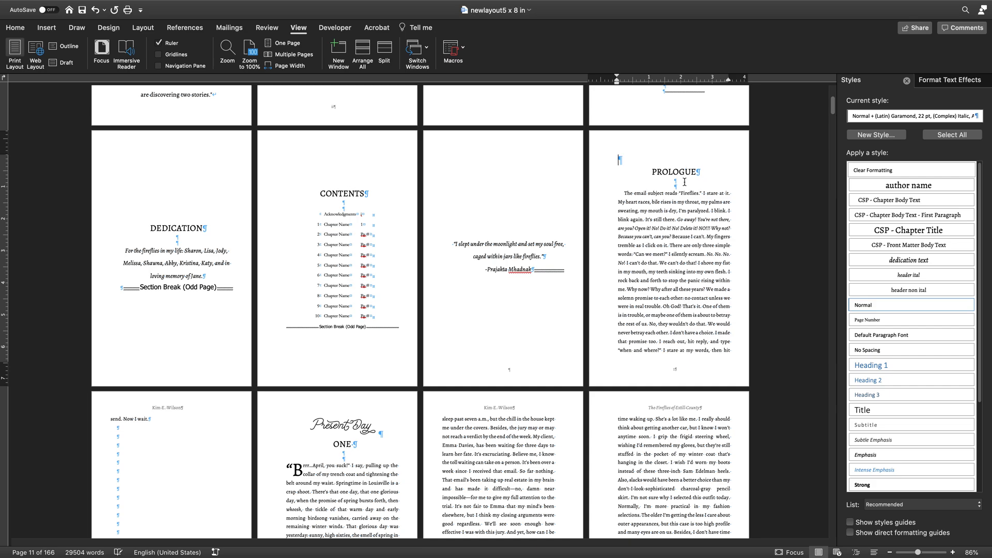
left_click(648, 162)
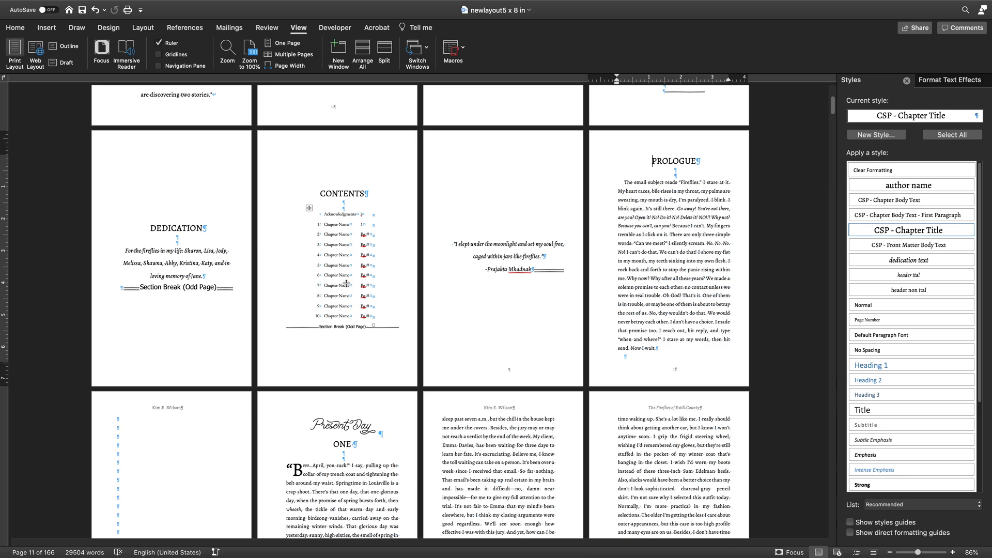
mouse_move(339, 260)
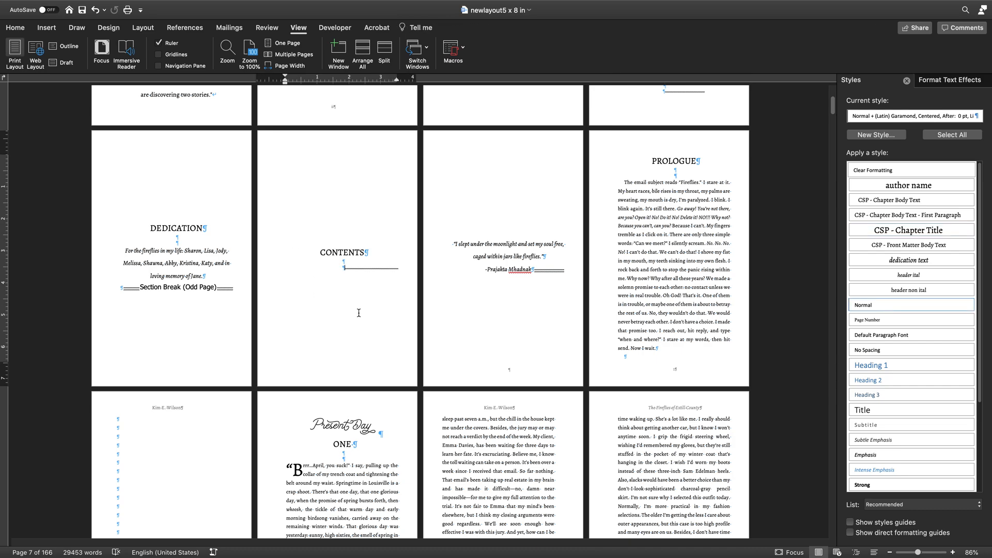
mouse_move(317, 178)
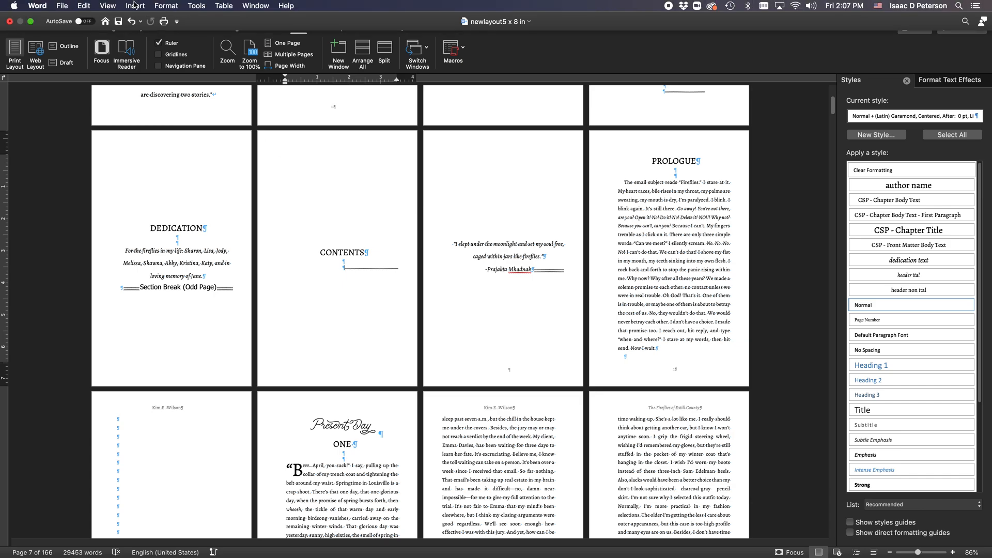
Bring up the Table of Contents settings via Insert > Index and Tables
left_click(134, 6)
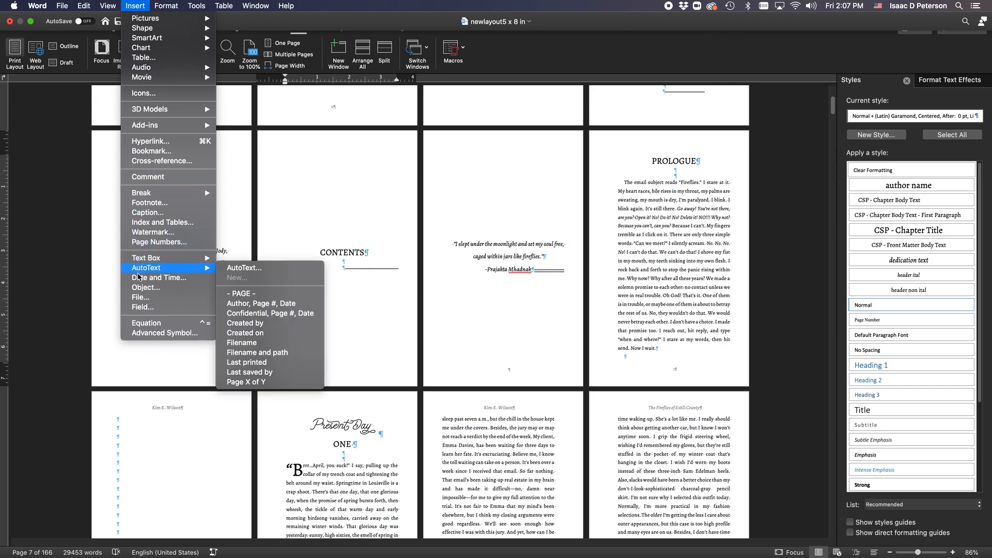
mouse_move(158, 242)
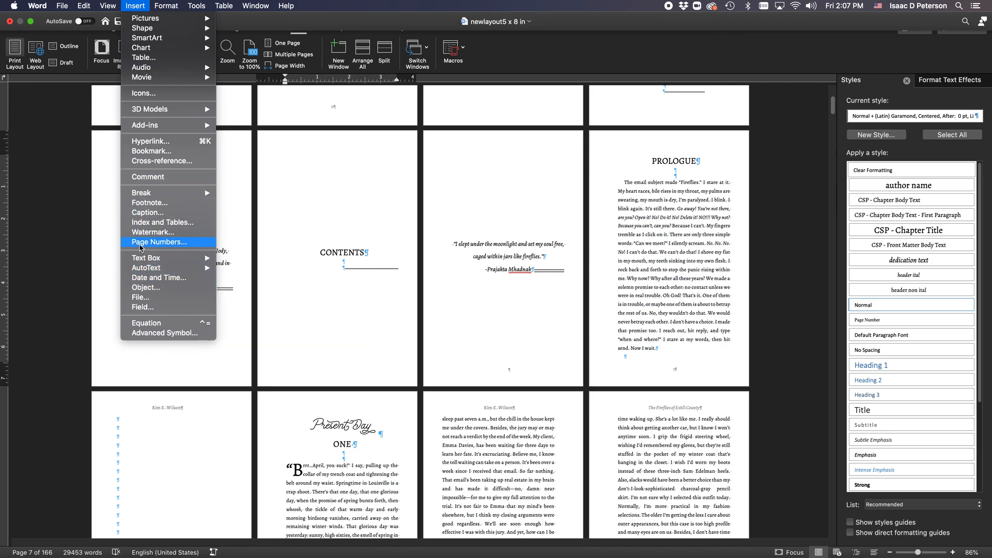
left_click(162, 222)
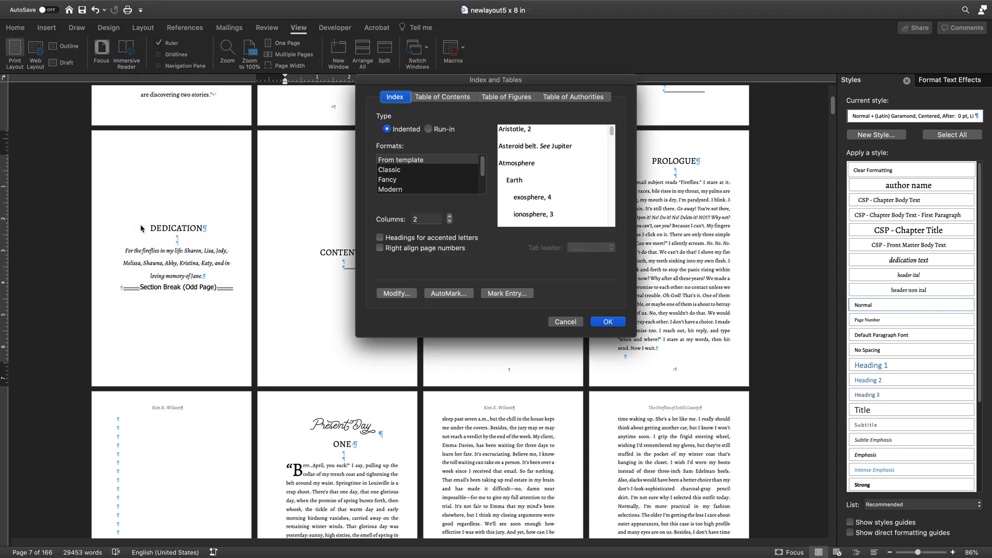
mouse_move(425, 127)
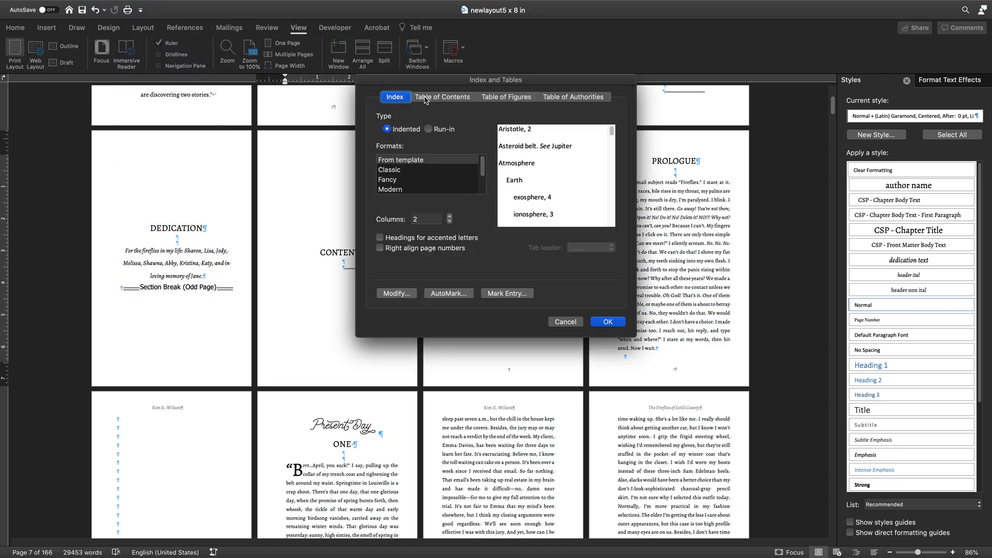
left_click(444, 96)
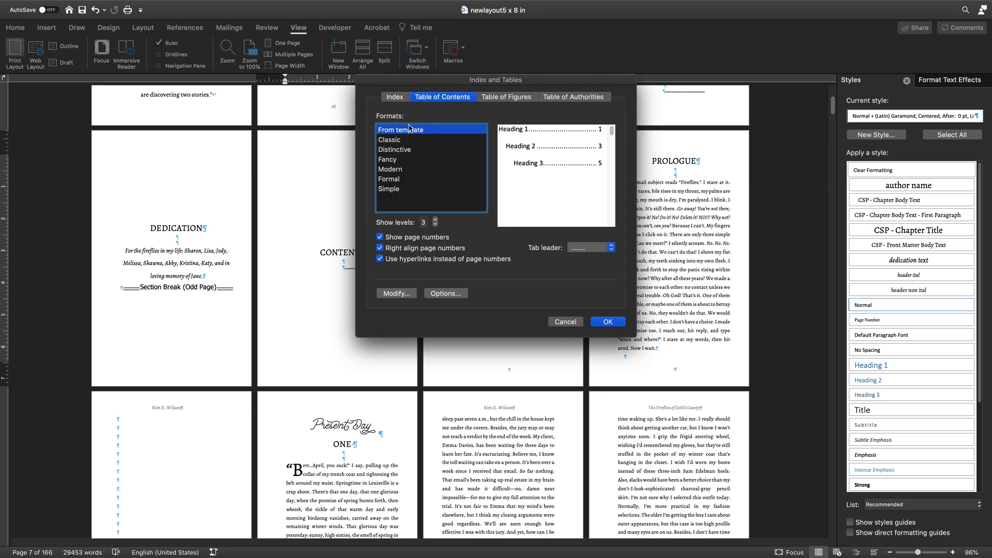
mouse_move(440, 138)
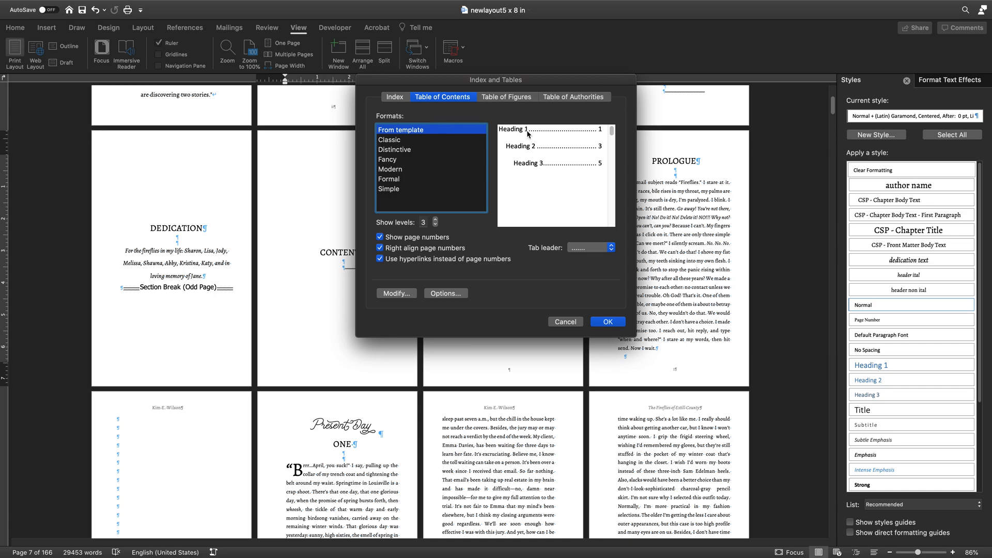
mouse_move(591, 168)
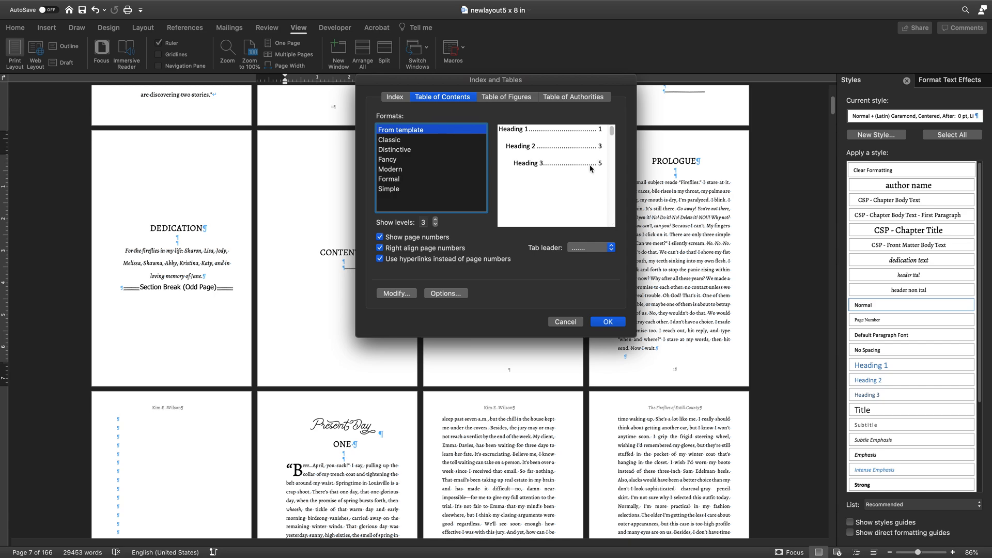
mouse_move(514, 133)
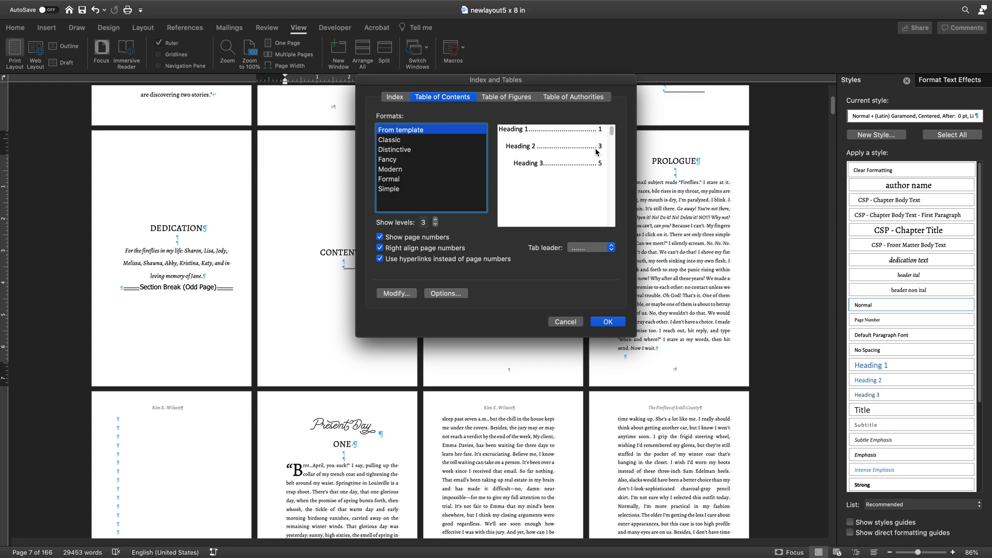
mouse_move(522, 89)
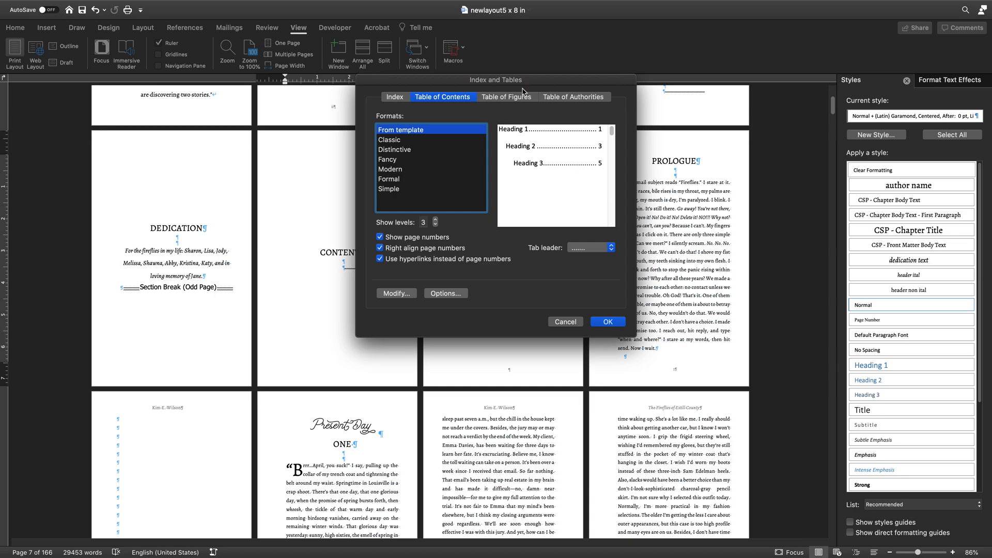
Move the Index and Tables settings aside and show the TOC 1–TOC 9 entry styles
left_click_drag(495, 80, 638, 74)
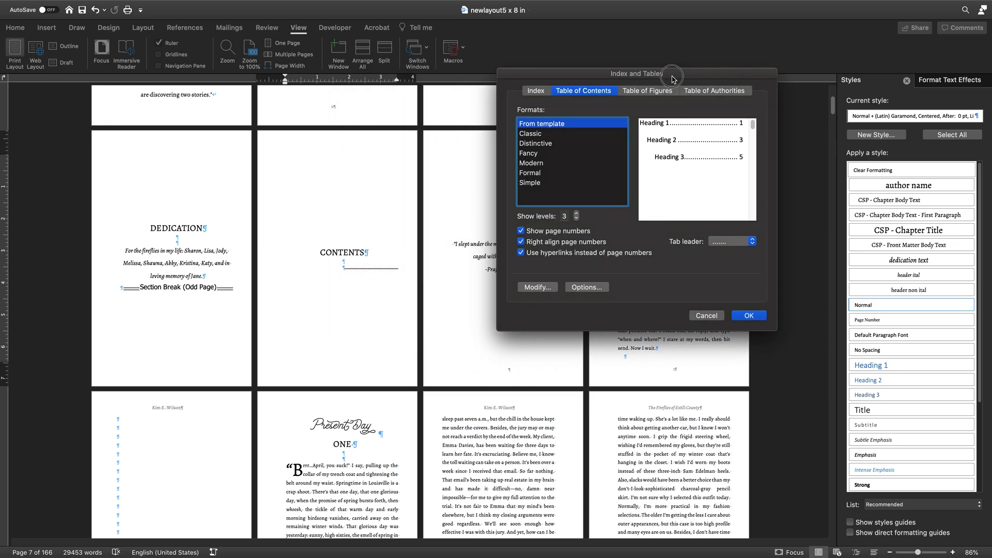
left_click_drag(637, 73, 408, 63)
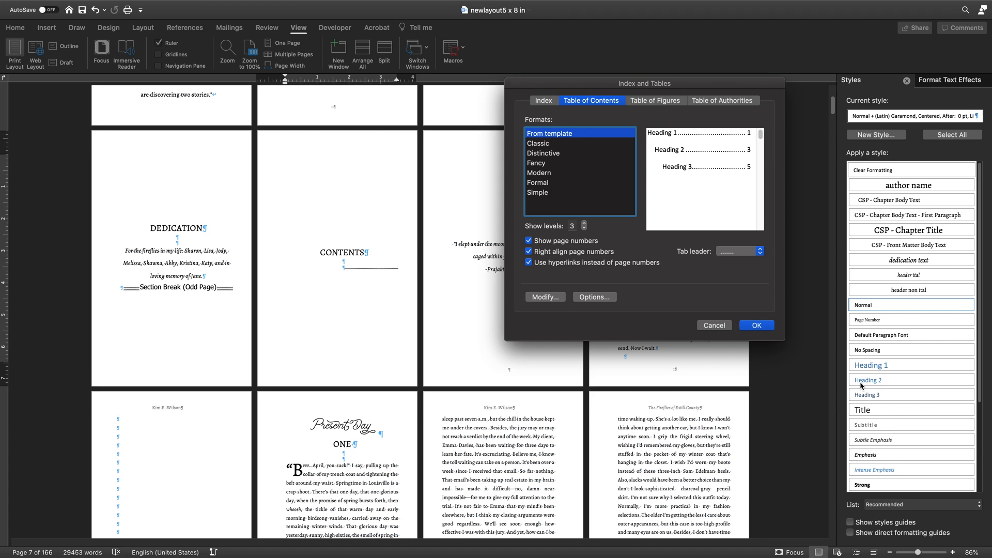
mouse_move(867, 391)
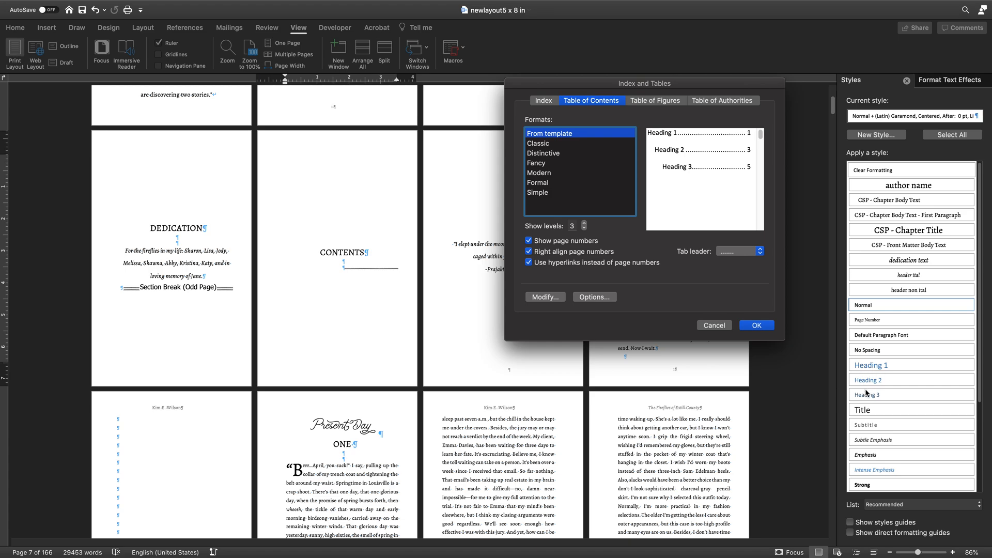
mouse_move(867, 396)
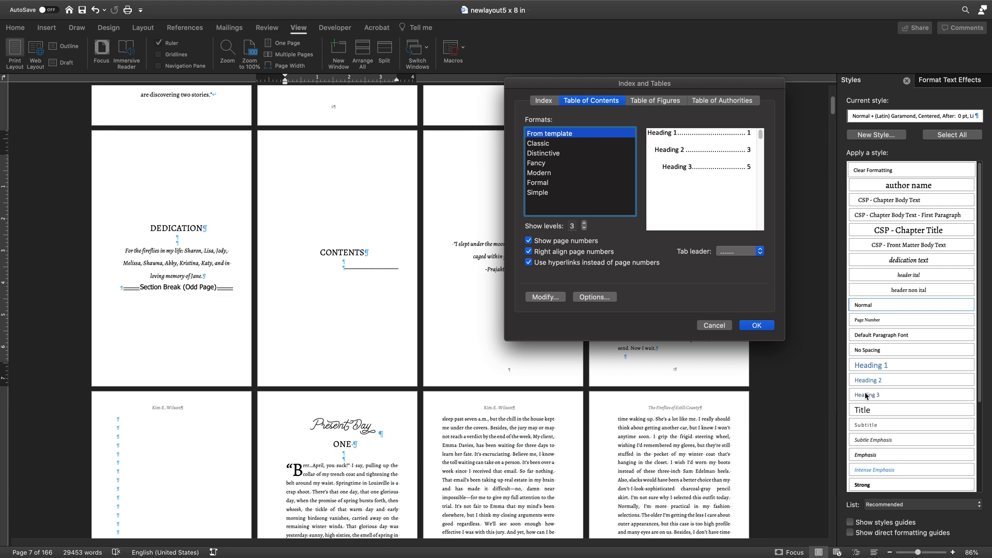
mouse_move(935, 228)
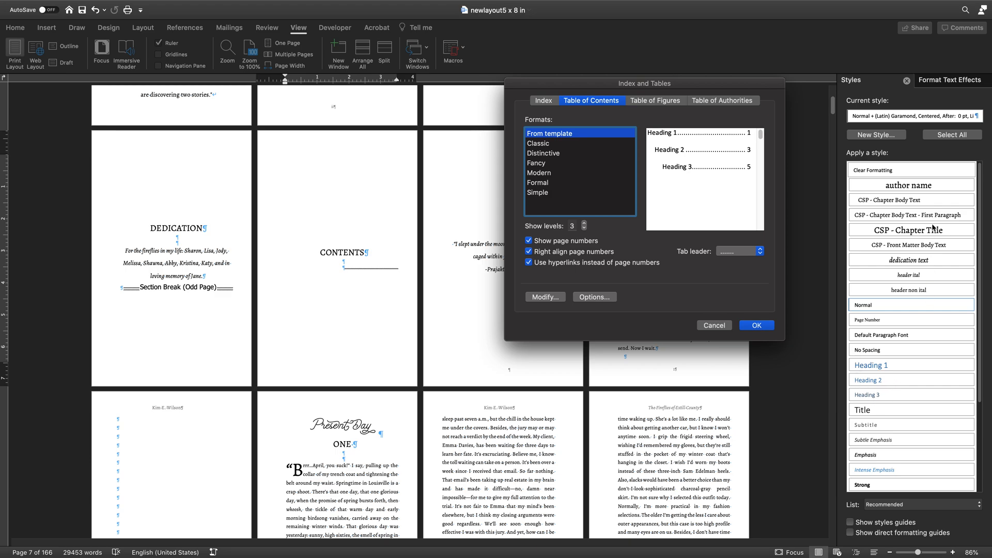
mouse_move(870, 230)
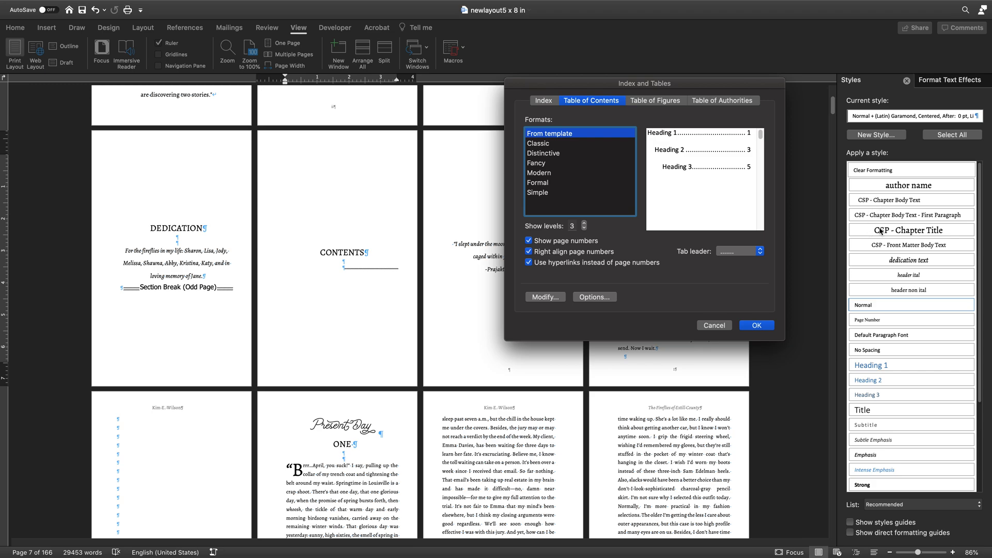
mouse_move(881, 231)
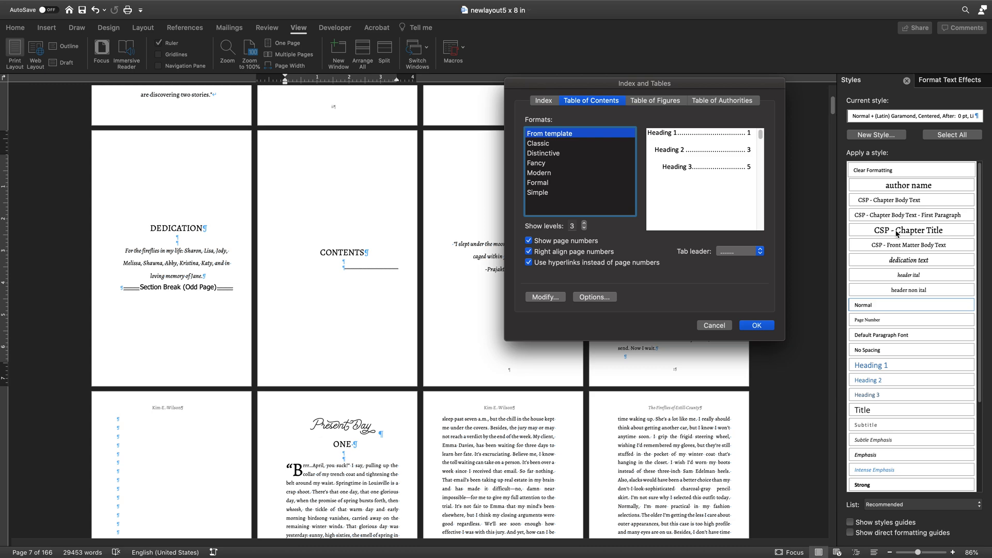
mouse_move(913, 235)
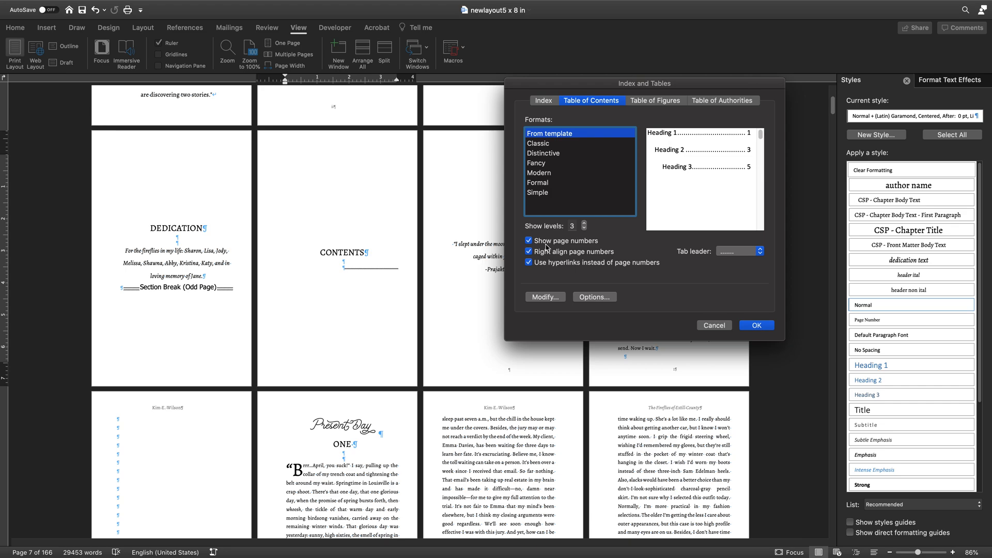
left_click(544, 297)
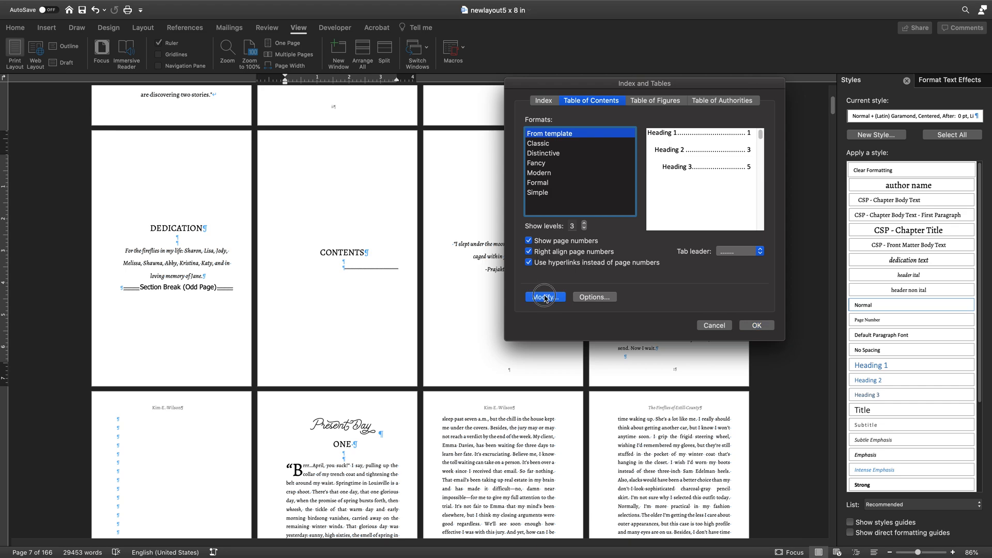
left_click(544, 296)
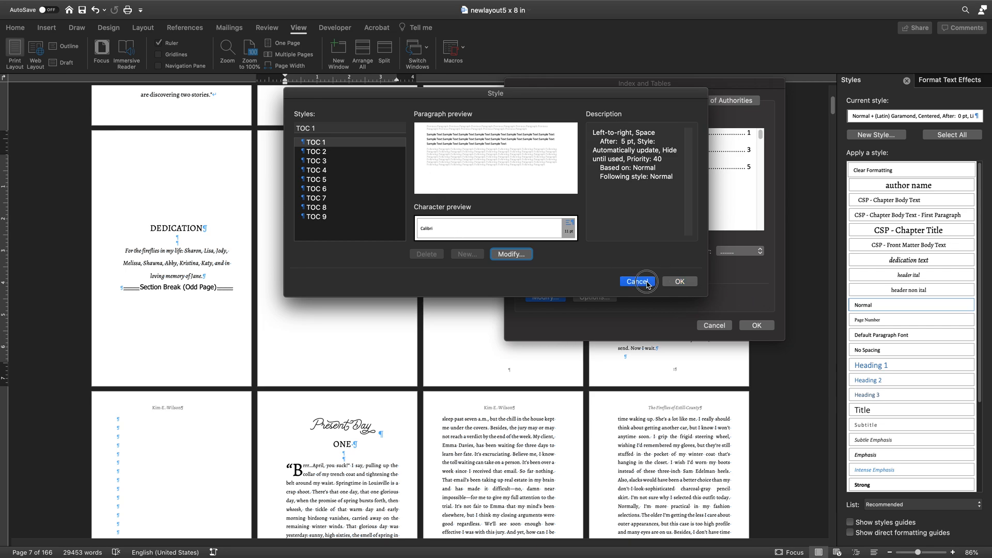
Leave the TOC styles unchanged and set CSP - Chapter Title to TOC level 1
left_click(637, 282)
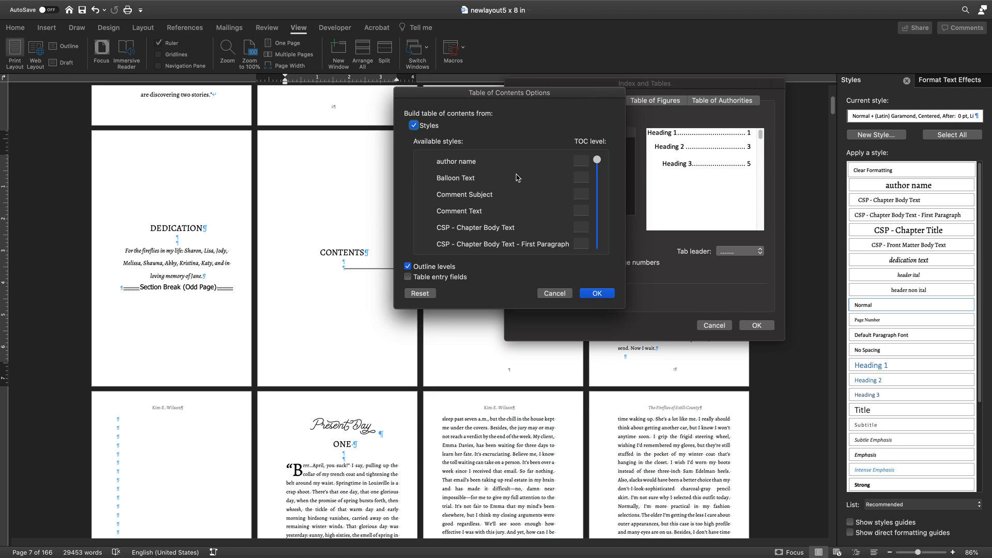
mouse_move(551, 194)
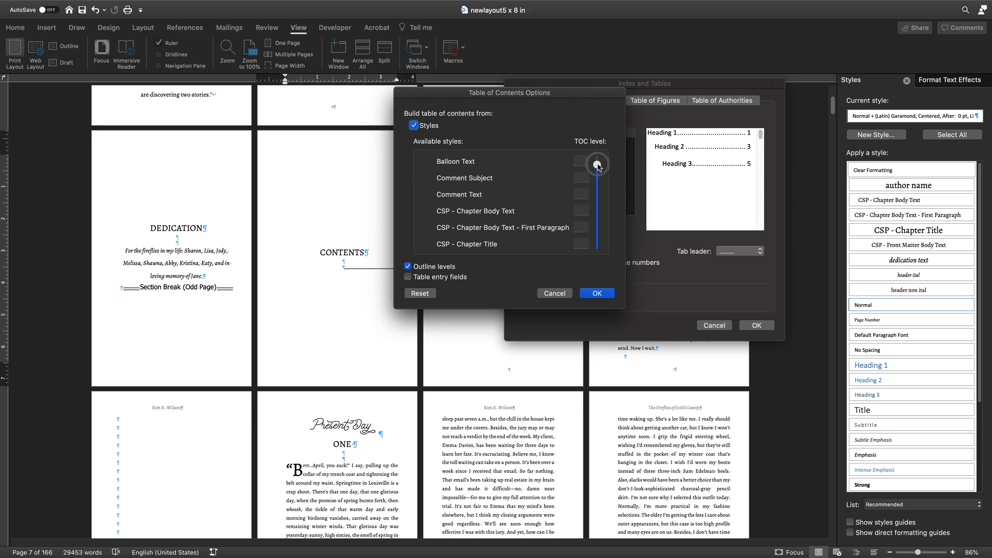
left_click_drag(597, 165, 595, 204)
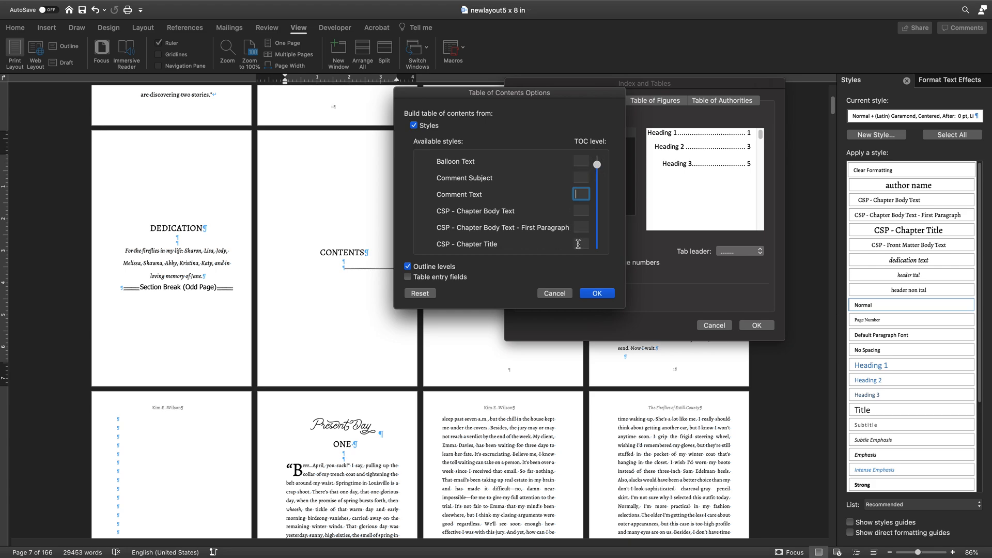
left_click(580, 244)
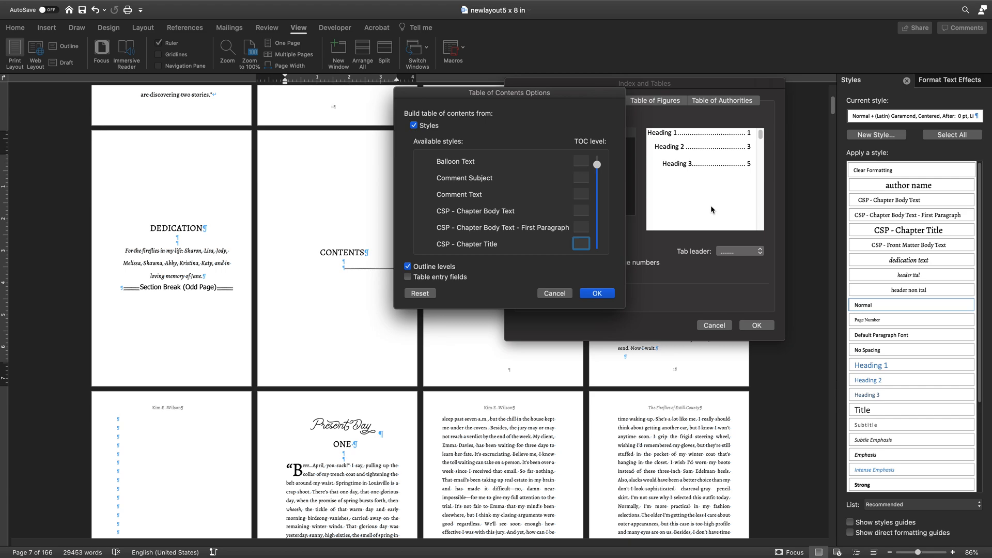
left_click(580, 244)
type("1")
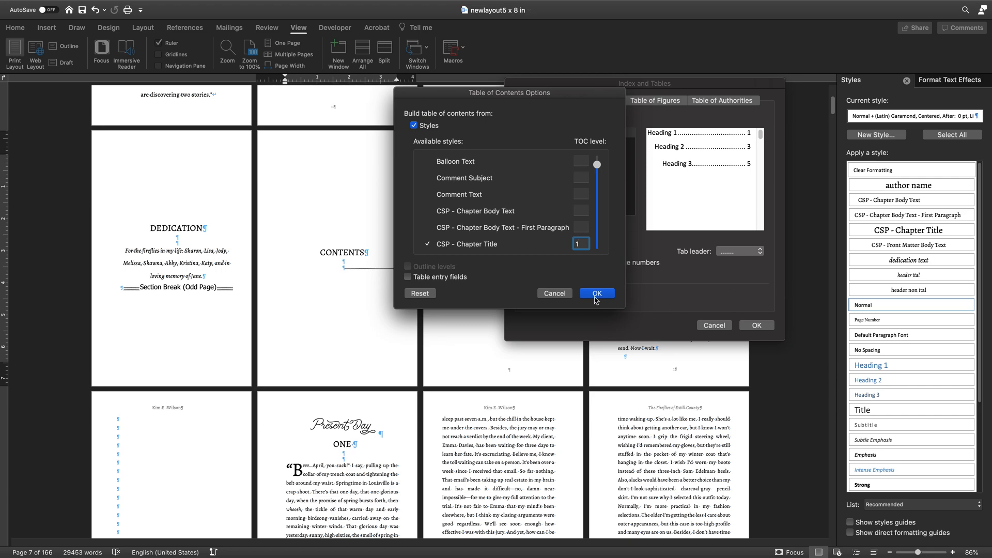
left_click(596, 293)
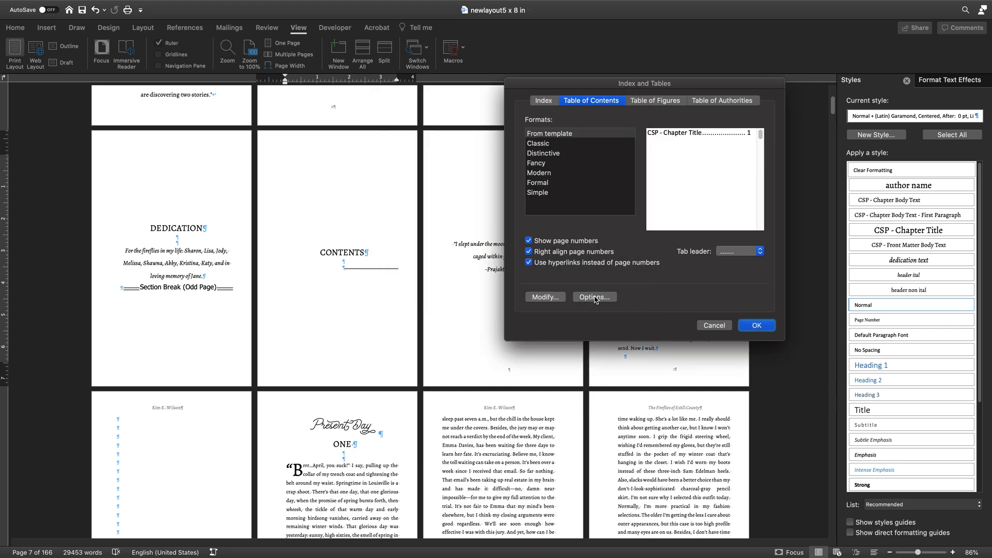
mouse_move(661, 121)
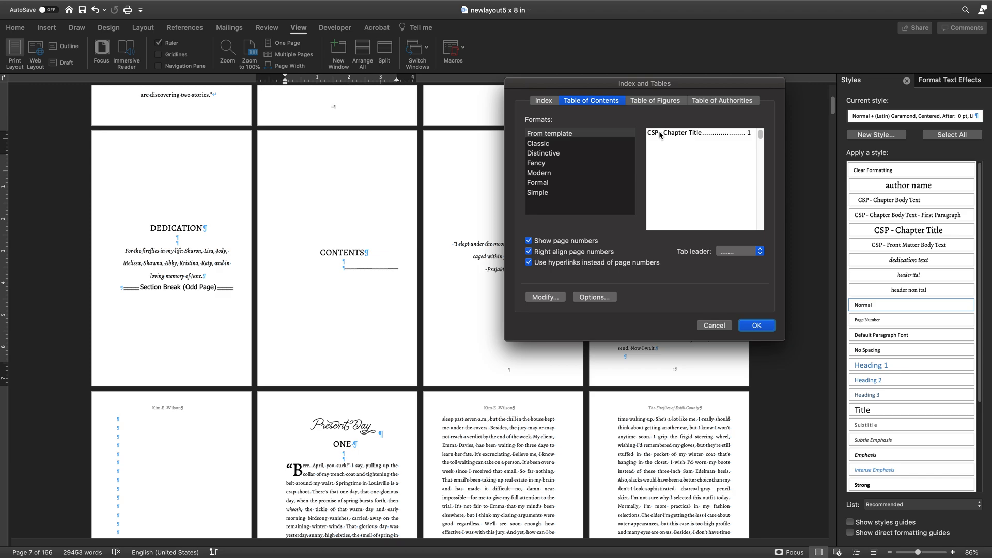
mouse_move(674, 295)
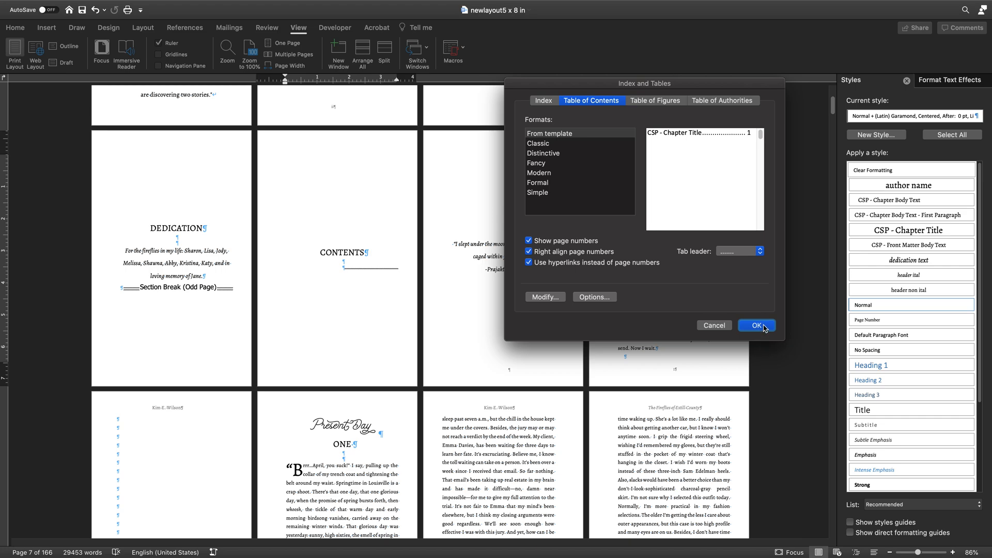
Insert the table of contents listing Dedication through About the Author on the CONTENTS page
left_click(756, 325)
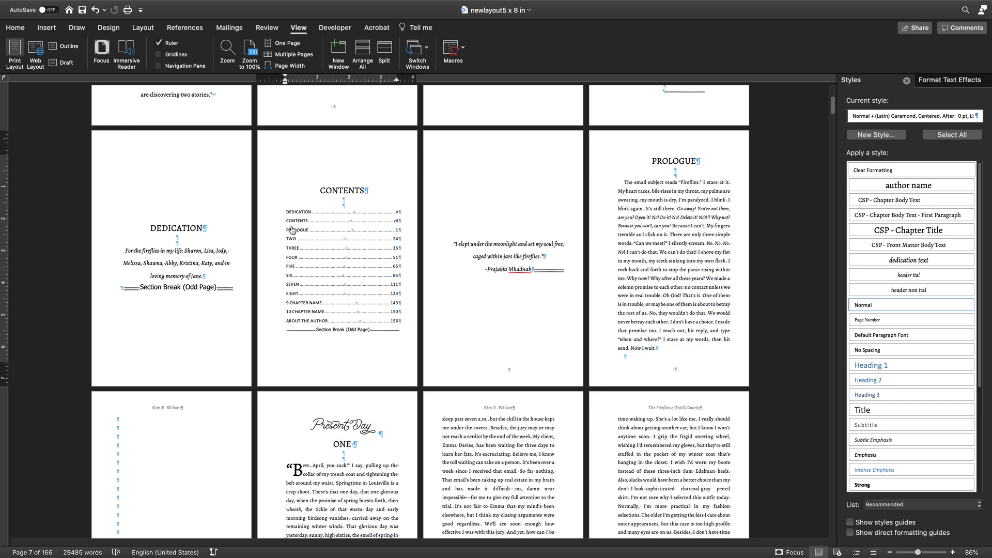
mouse_move(842, 211)
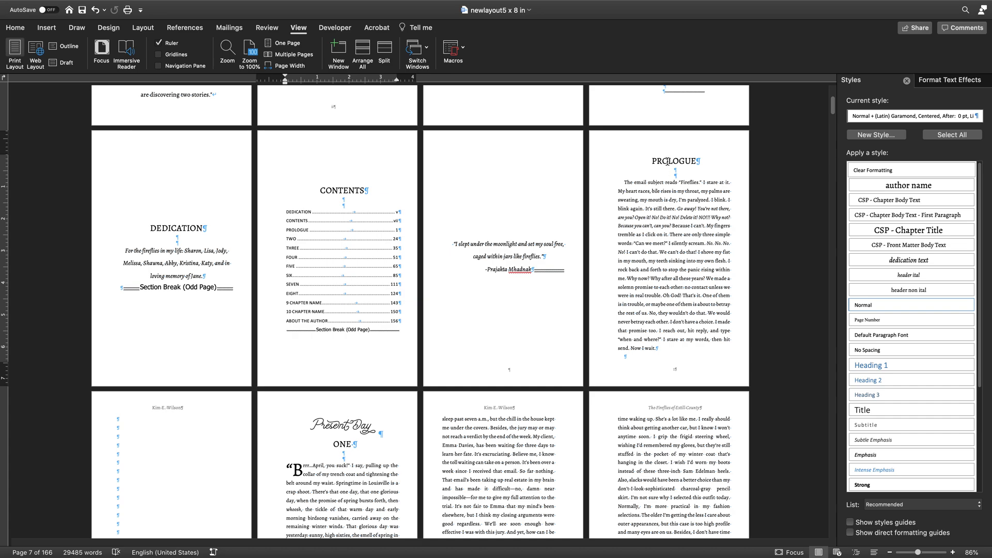
mouse_move(575, 204)
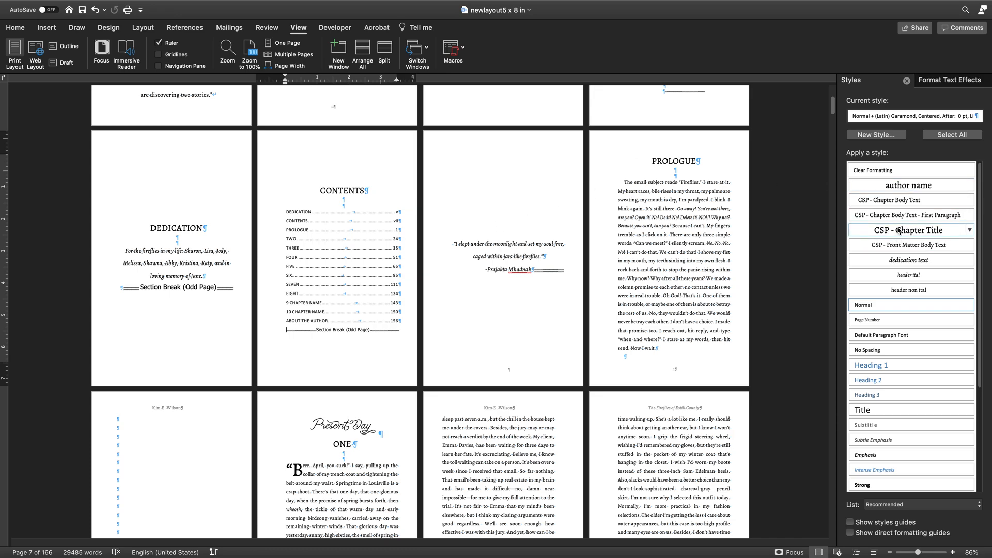
mouse_move(898, 230)
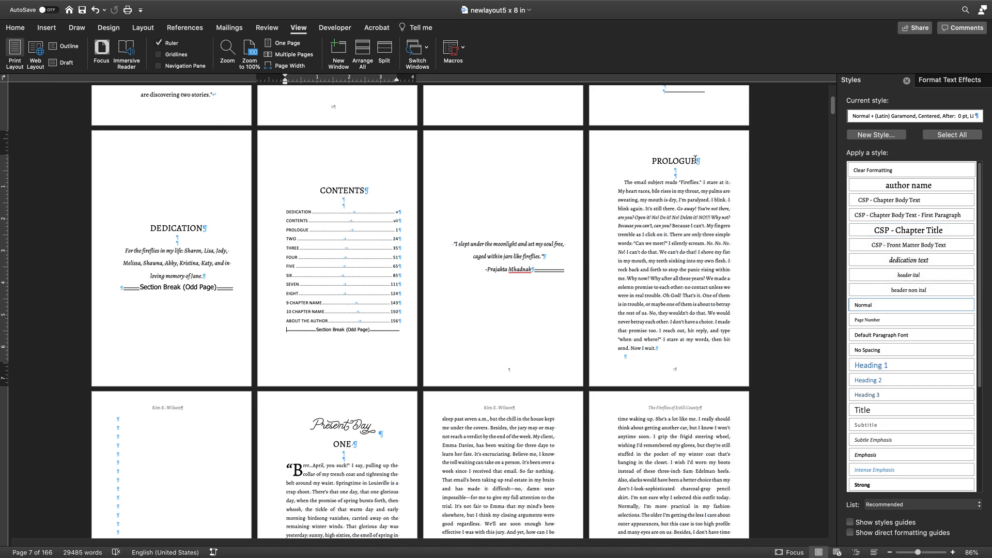
Add an empty chapter-title-style line beneath the PROLOGUE heading and place the insertion point on it
left_click(693, 161)
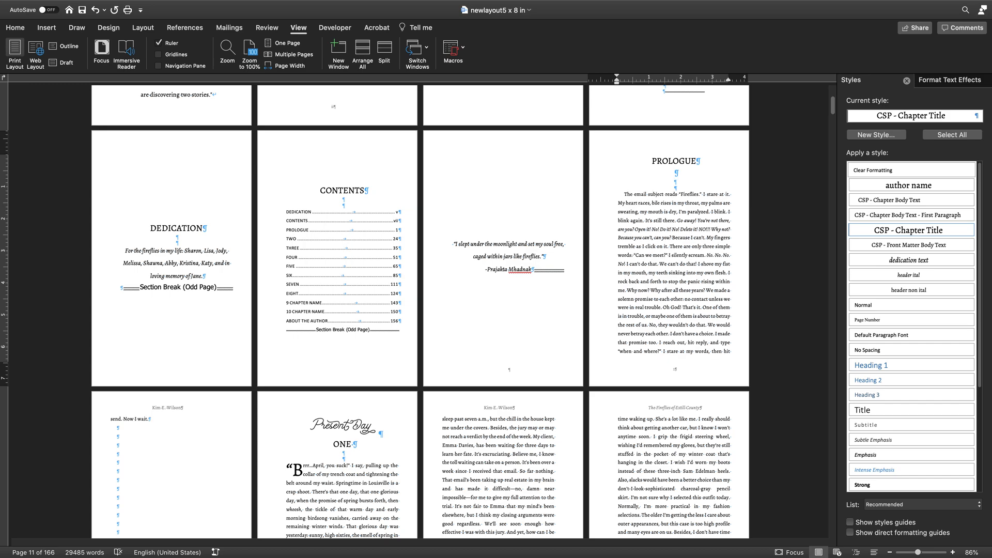
left_click(675, 174)
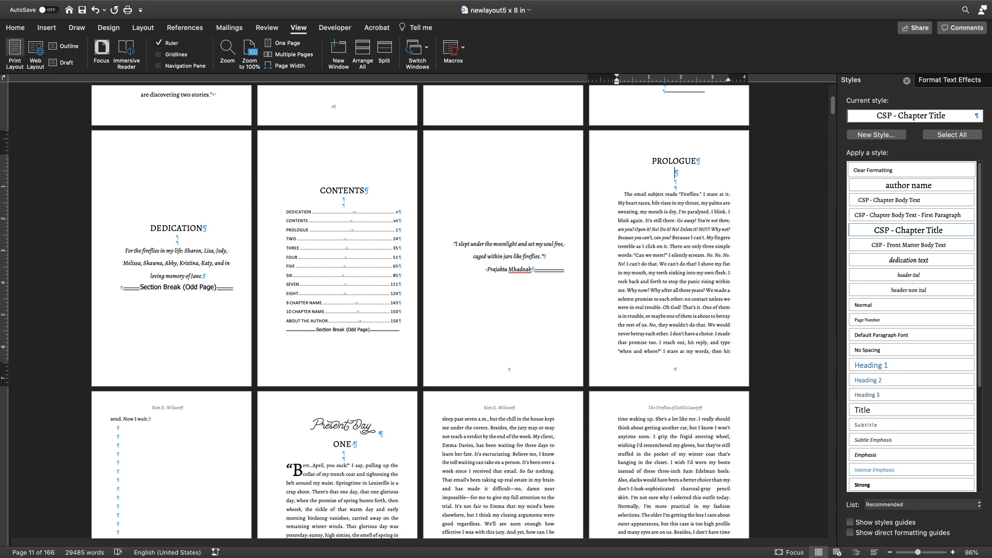
Enter the subtitle 'A very unfortunate beginning' under PROLOGUE
type("ate beginning")
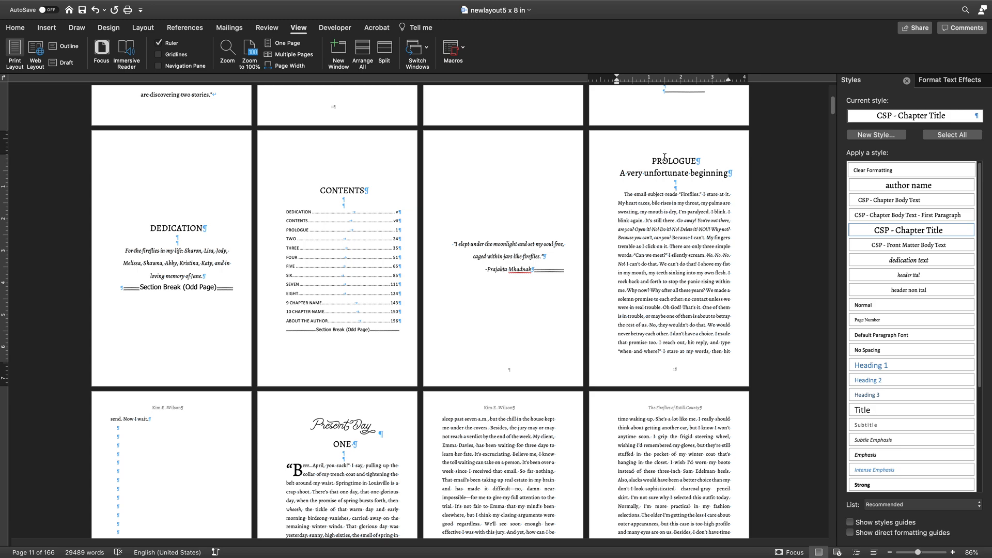
Rebuild the entire table of contents so the new subtitle appears after PROLOGUE
right_click(344, 249)
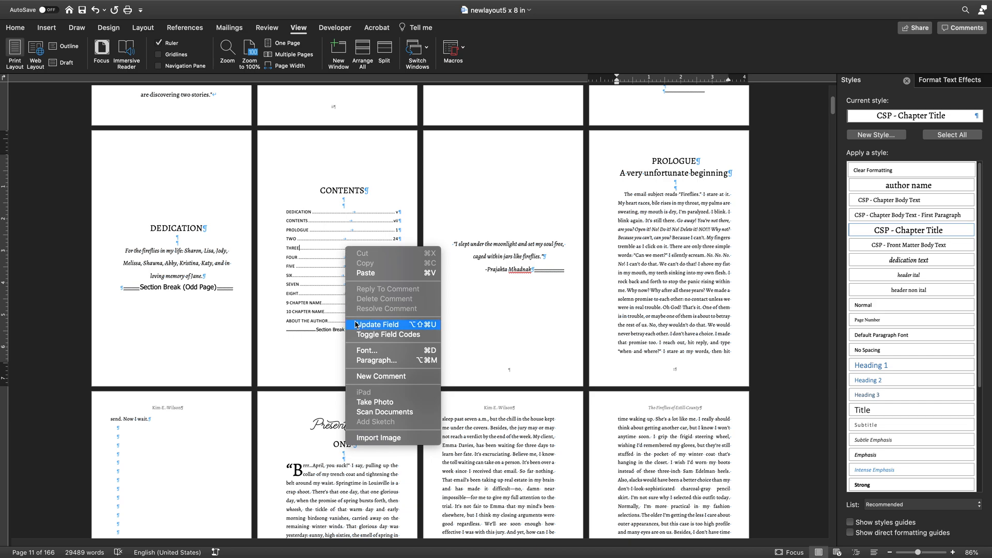
left_click(377, 324)
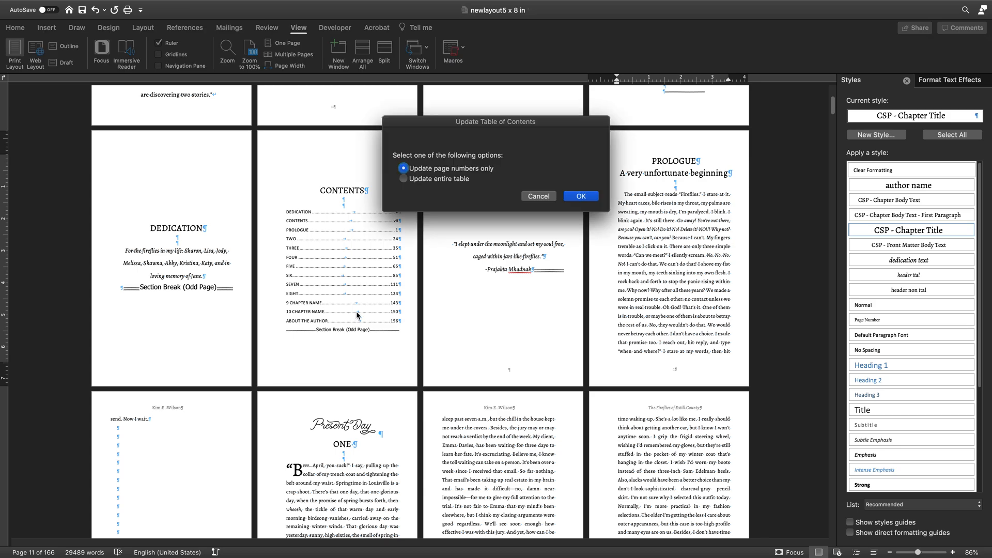
left_click(402, 179)
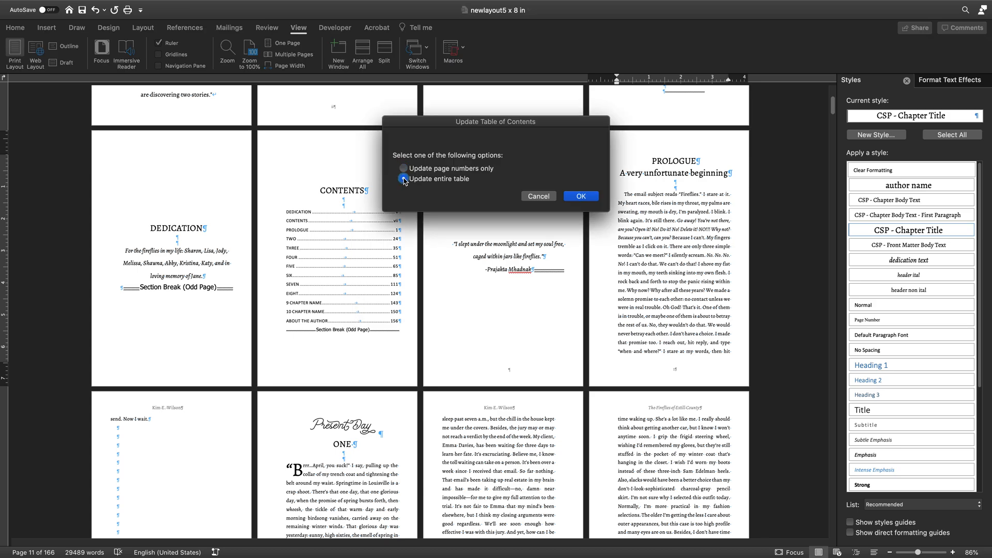
left_click(403, 179)
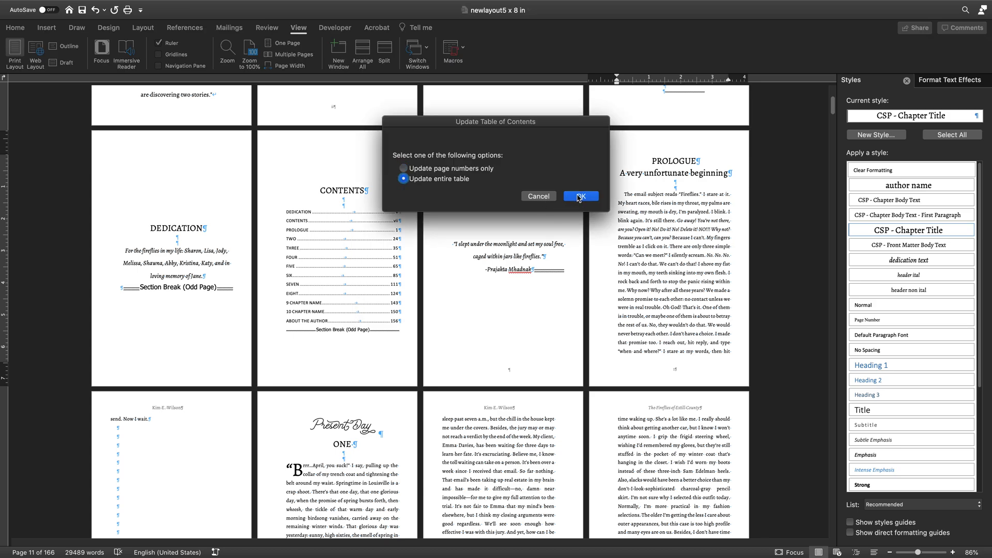
left_click(580, 196)
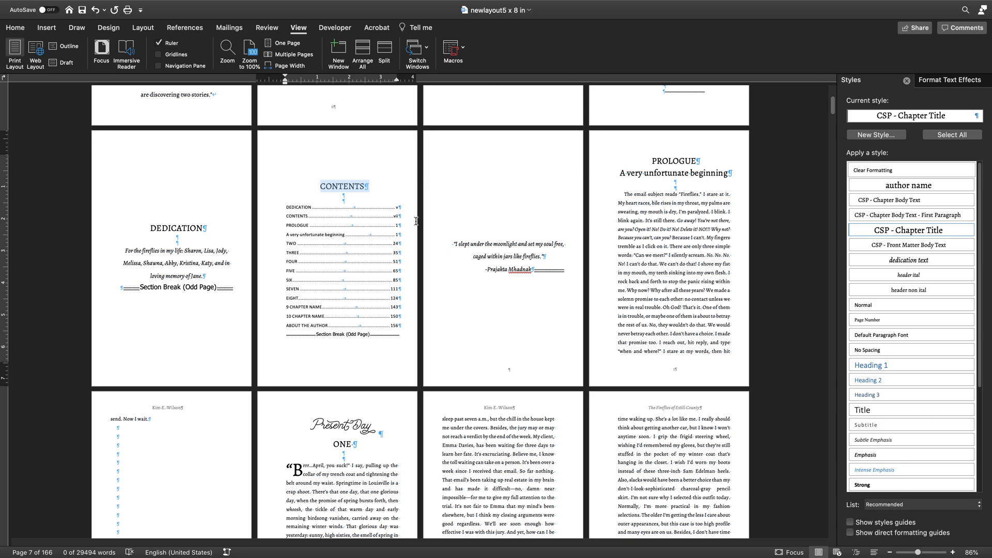
mouse_move(409, 237)
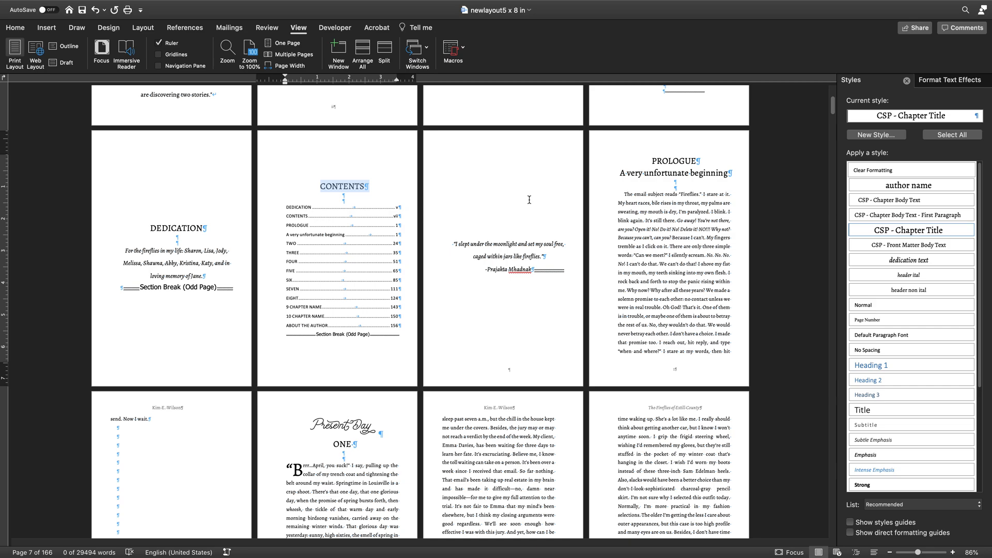
mouse_move(701, 170)
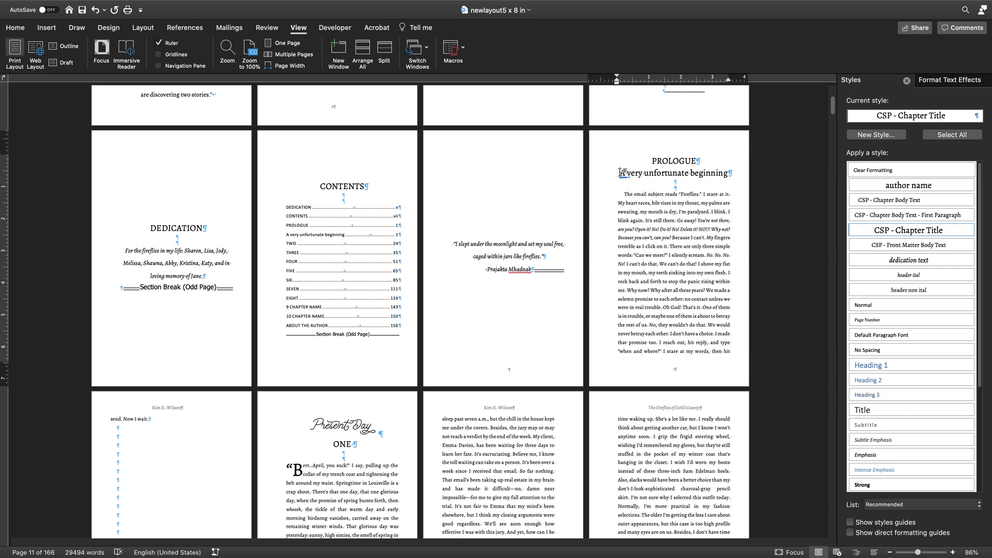
mouse_move(702, 135)
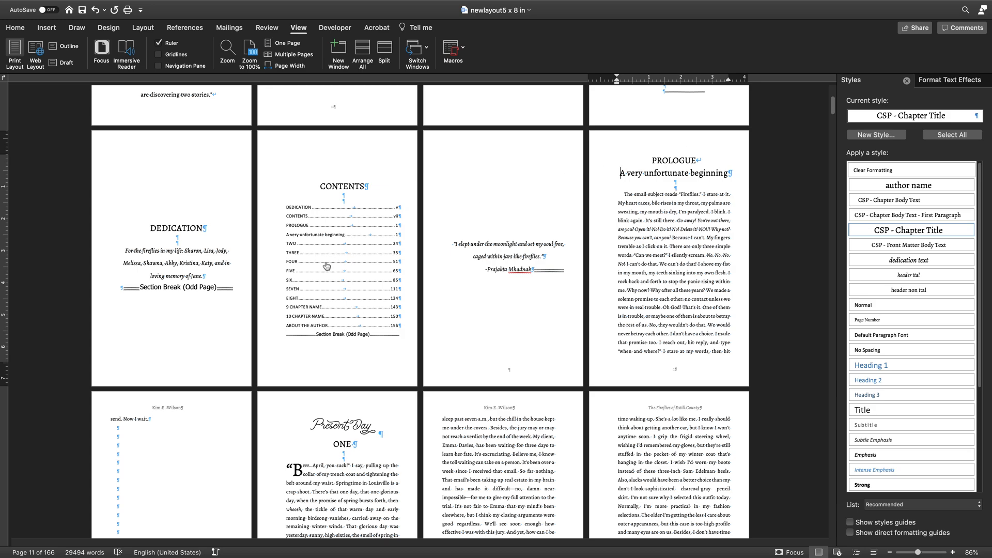
Rebuild the entire table of contents again, showing PROLOGUE and its subtitle as one entry
right_click(328, 266)
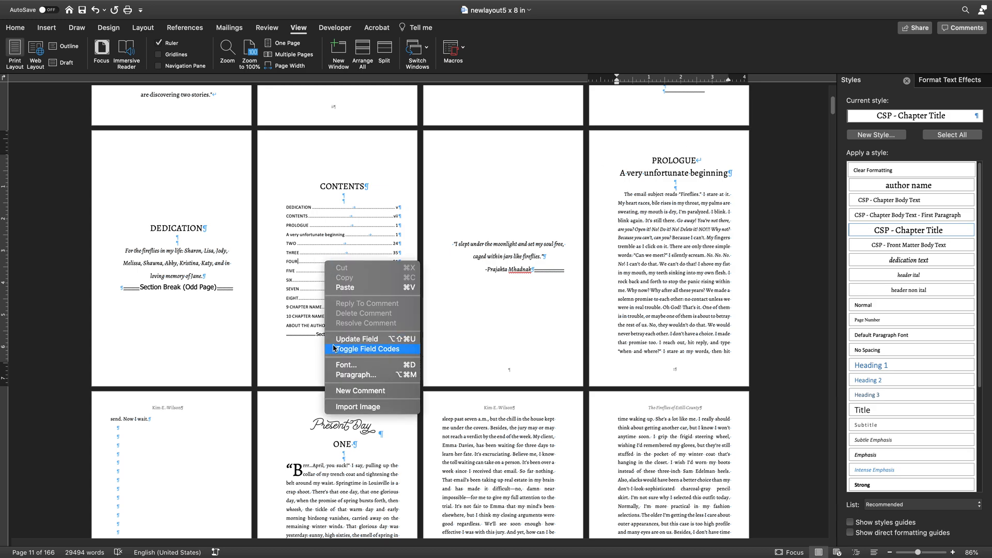
mouse_move(355, 339)
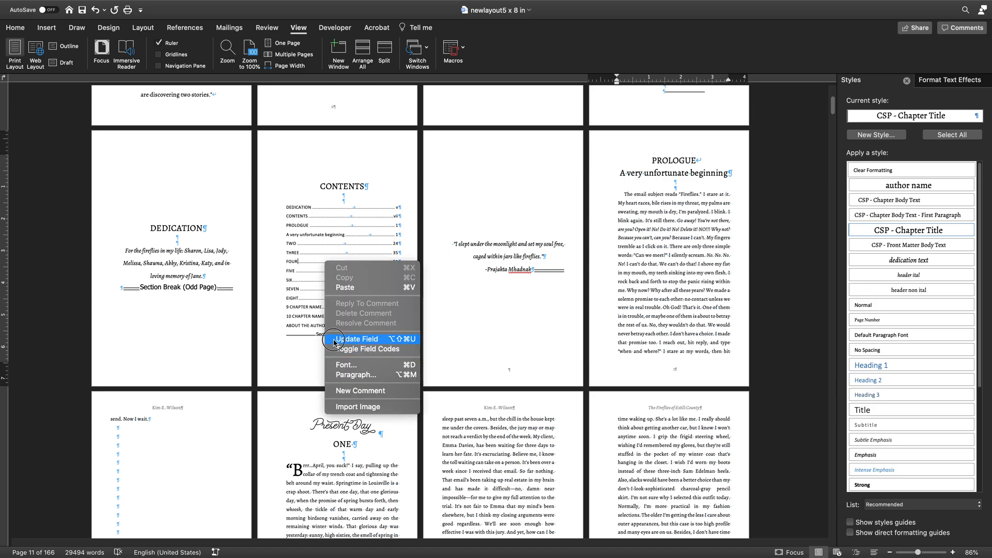
left_click(354, 339)
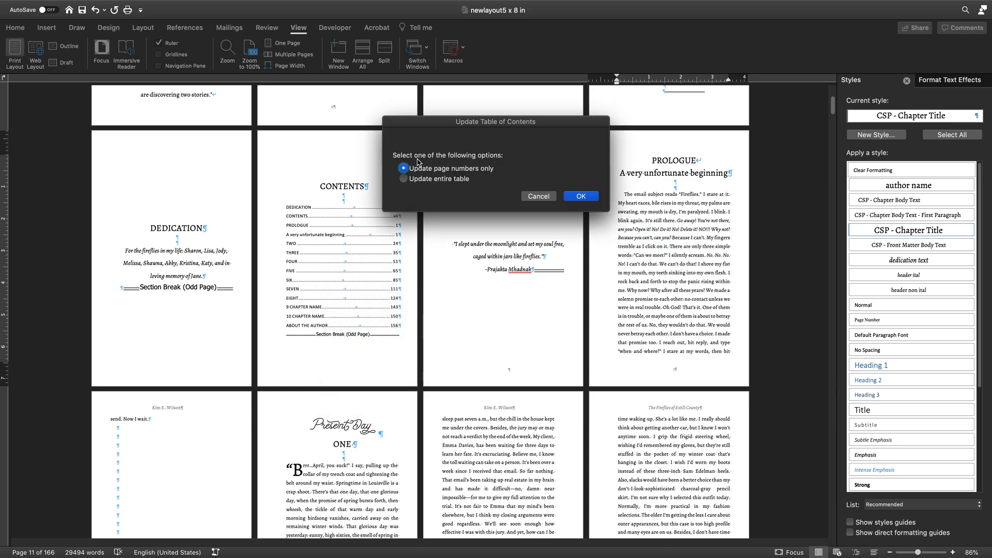
mouse_move(399, 183)
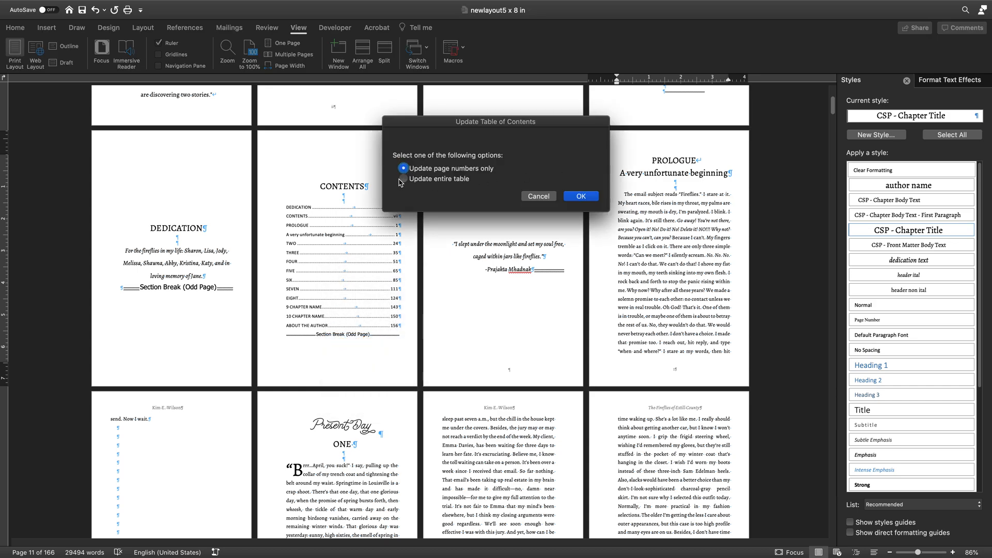
left_click(403, 179)
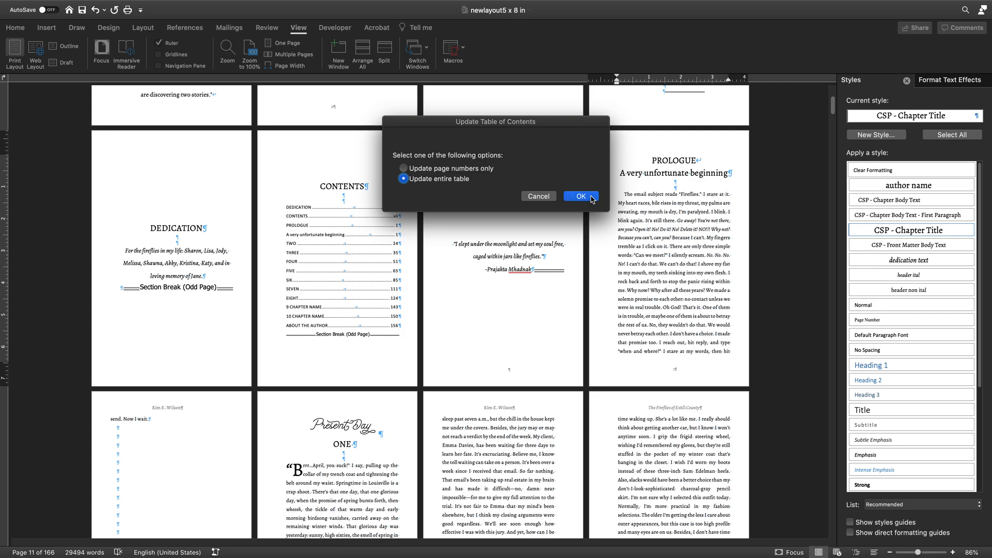
left_click(580, 195)
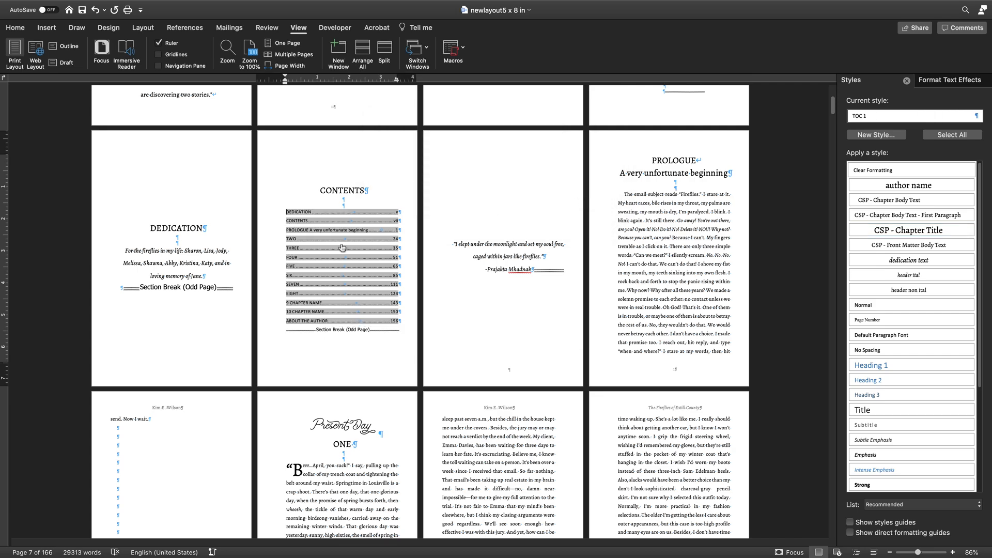
left_click(343, 191)
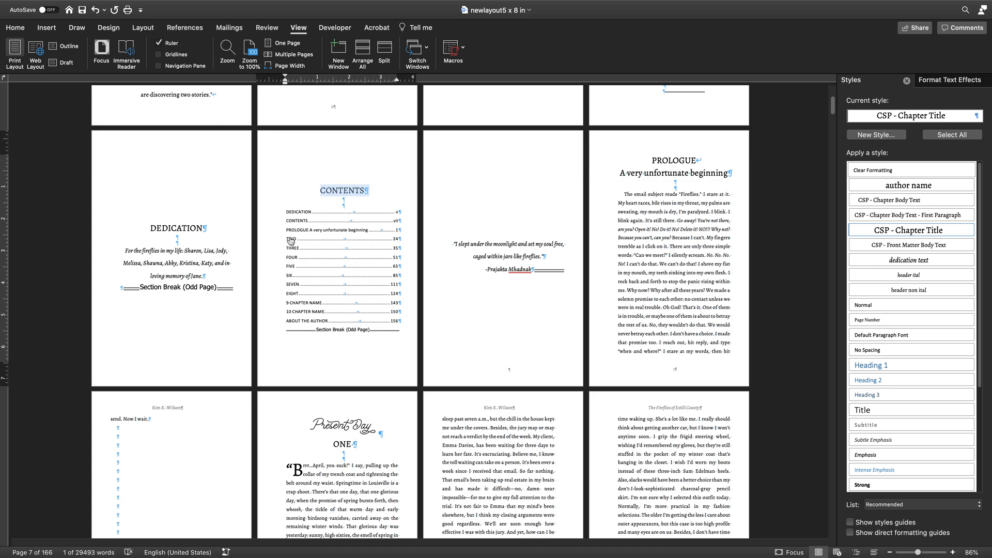
mouse_move(378, 242)
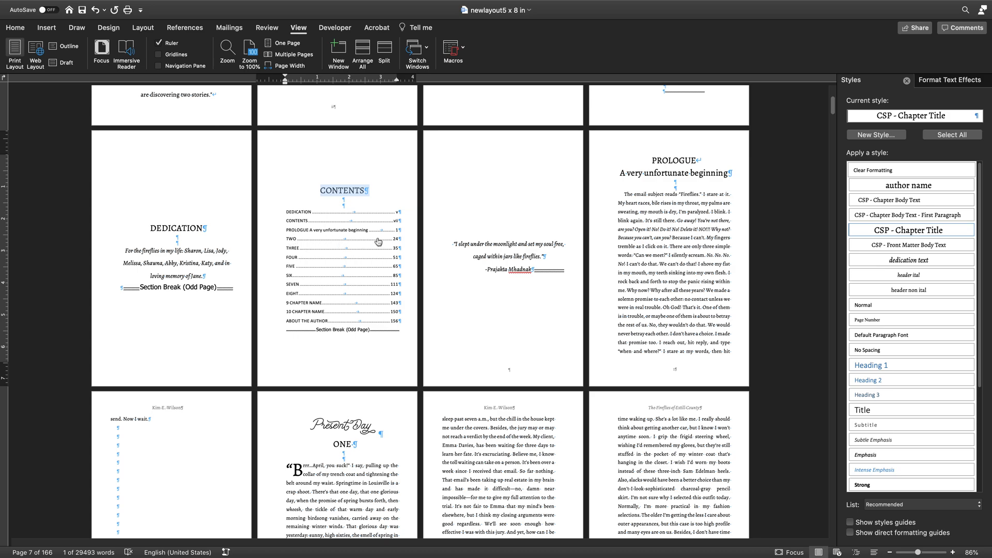
mouse_move(312, 252)
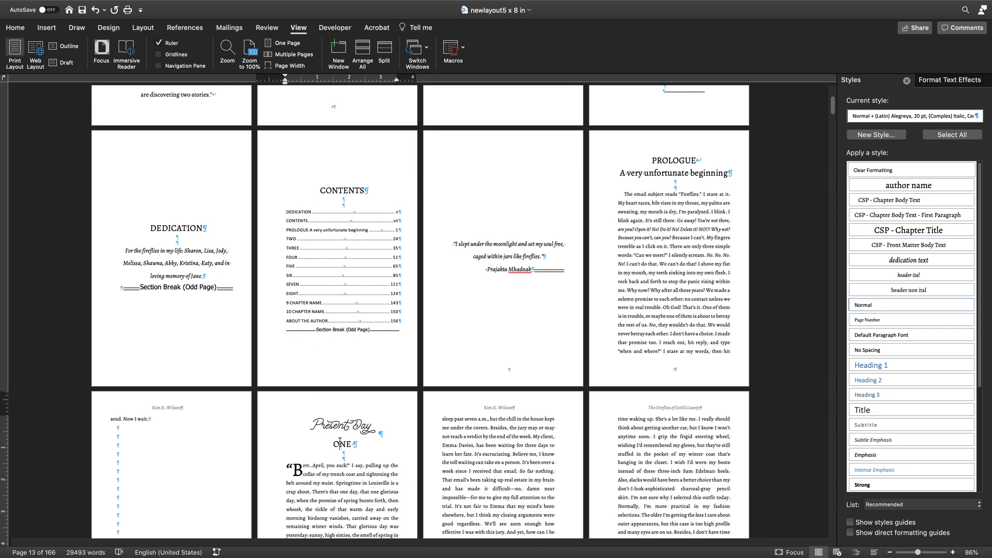
mouse_move(841, 164)
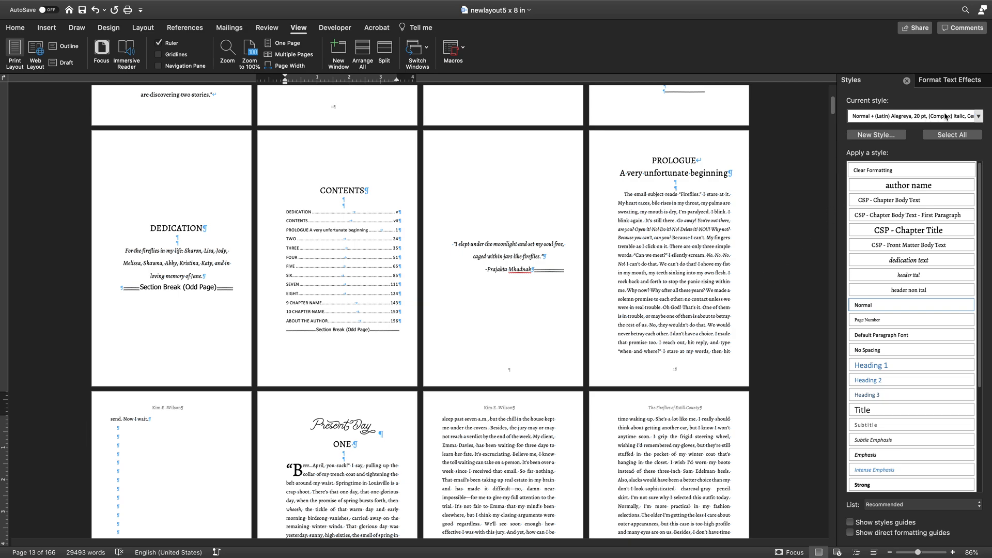
mouse_move(943, 116)
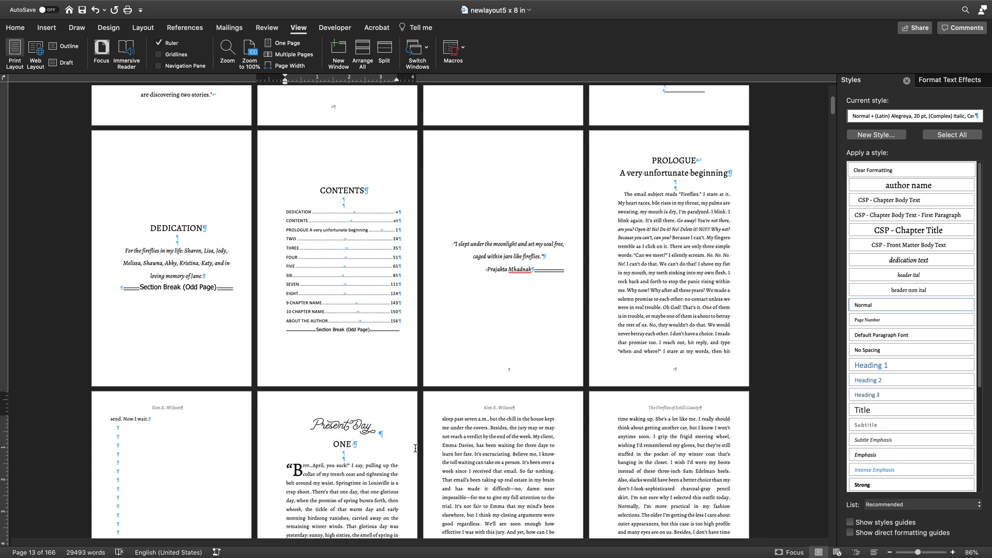
Apply the CSP - Chapter Title style to the selected subtitle paragraph
double_click(340, 443)
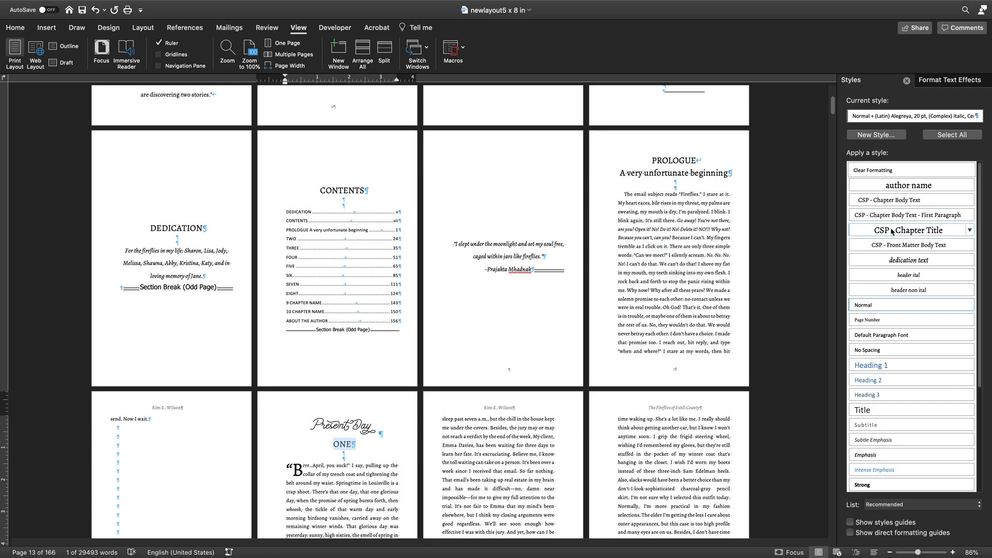
left_click(909, 229)
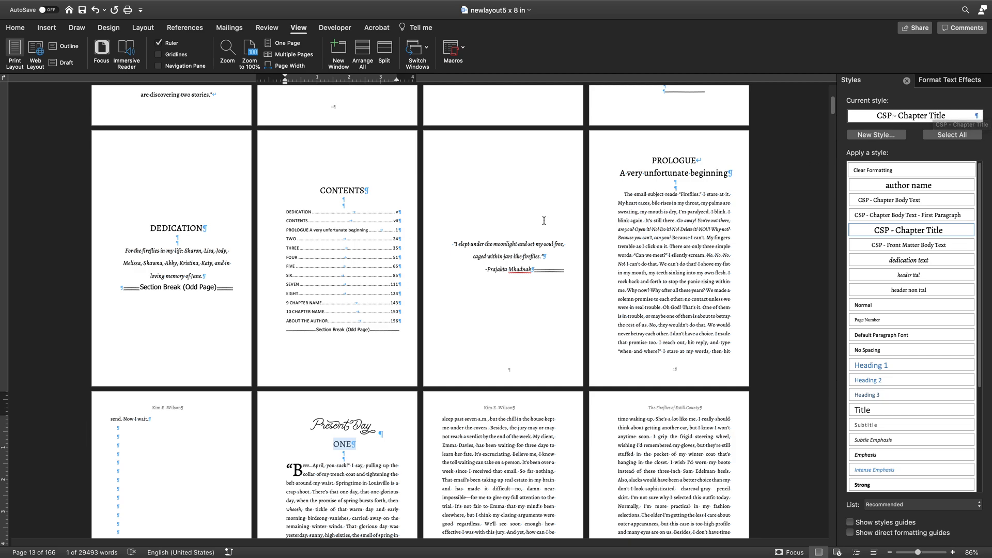
mouse_move(714, 156)
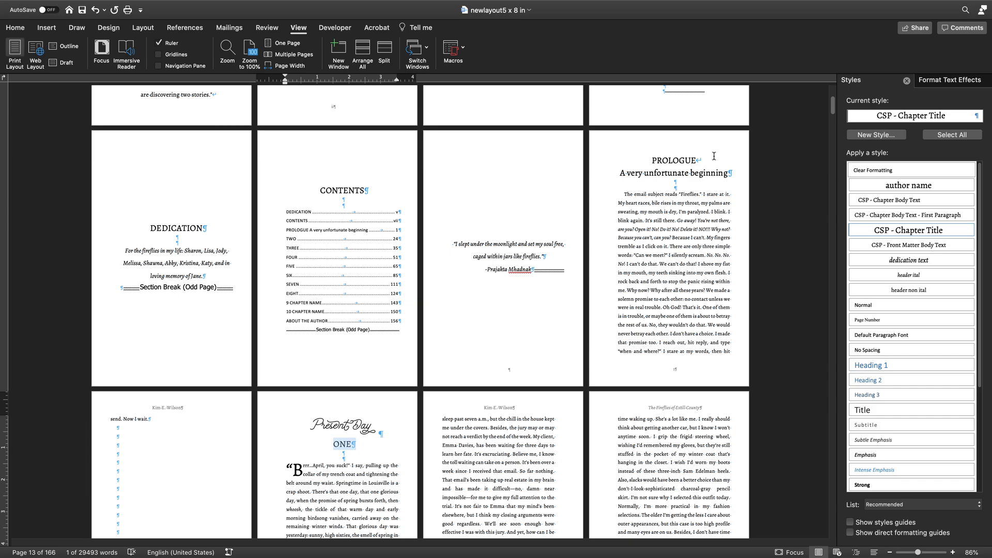
mouse_move(356, 261)
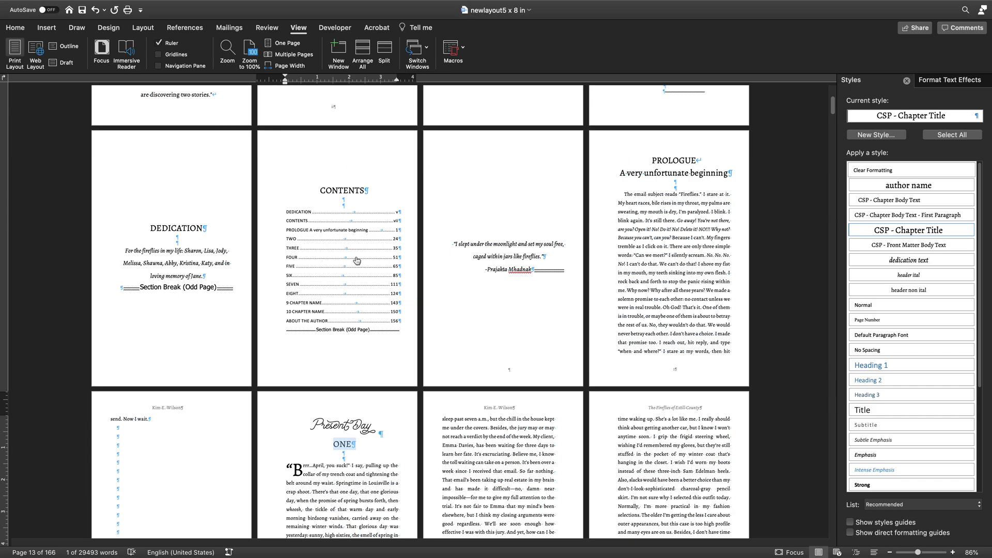
right_click(356, 260)
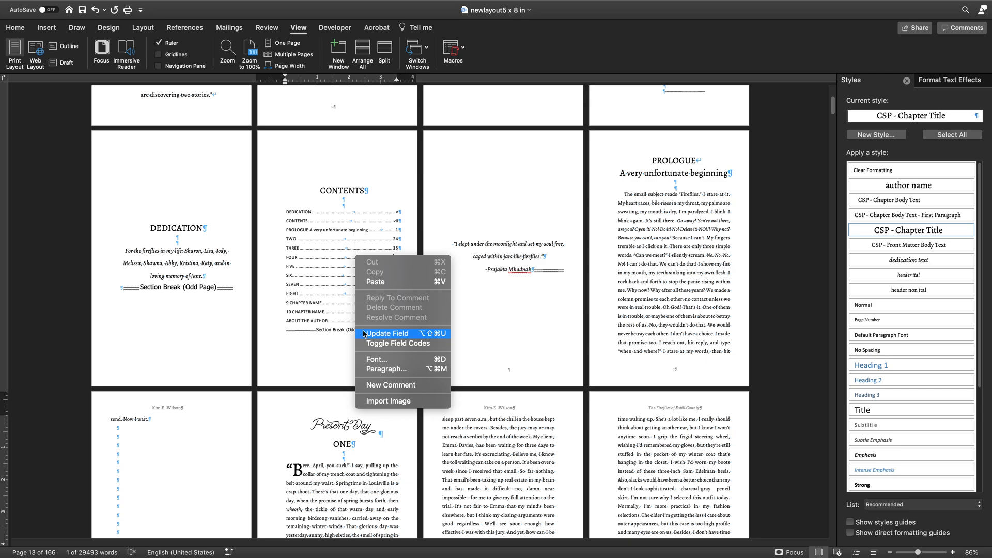
mouse_move(402, 344)
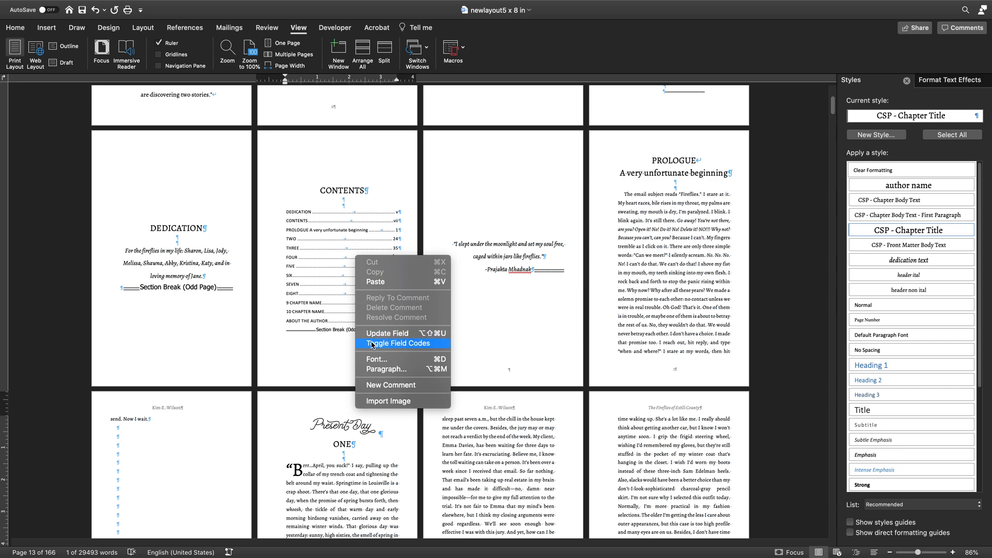
mouse_move(388, 333)
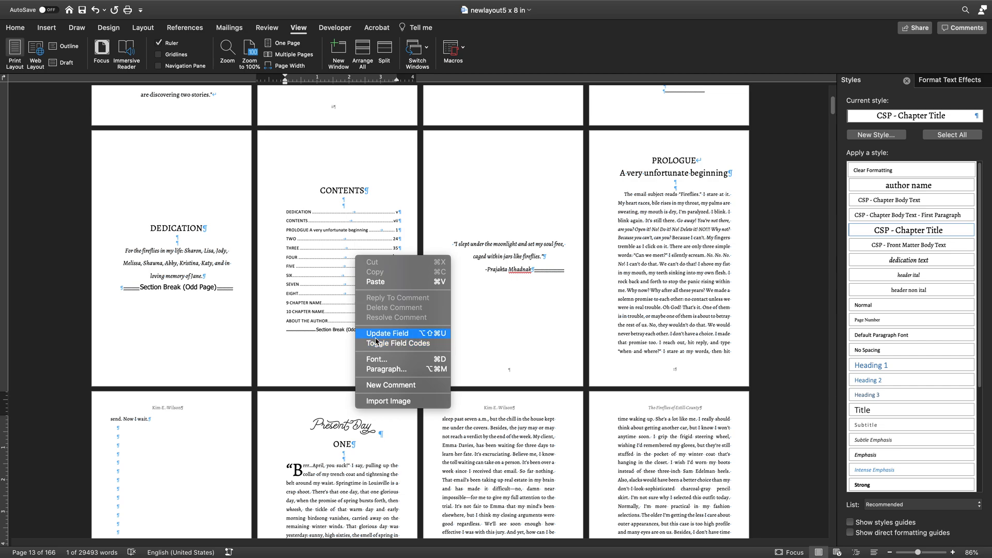
mouse_move(395, 344)
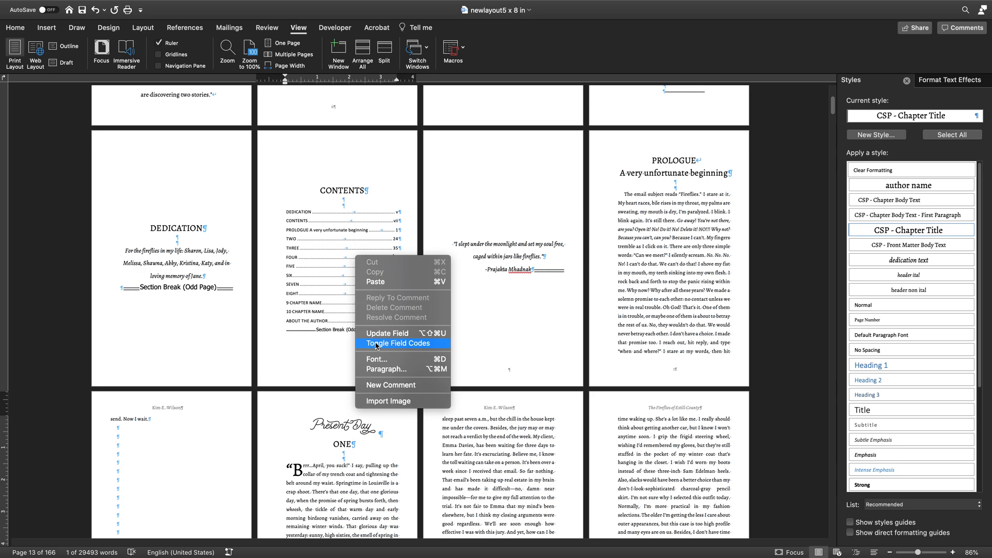
mouse_move(386, 334)
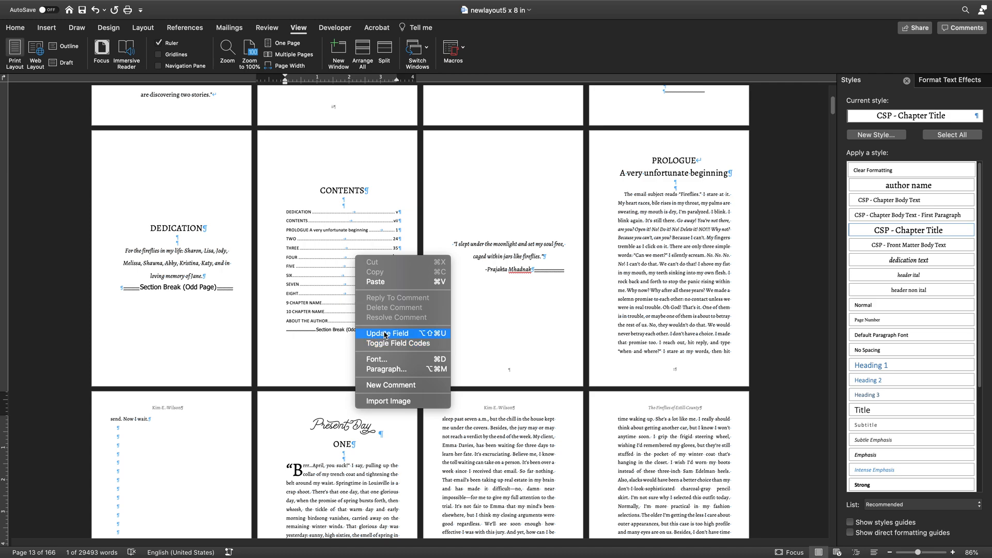
mouse_move(402, 334)
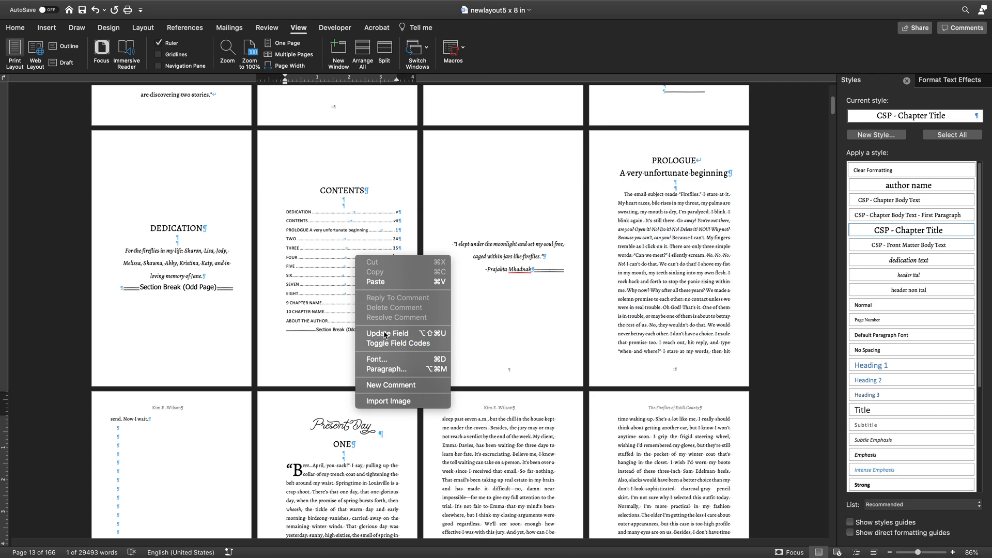
Update the entire table of contents so it picks up the ONE entry with refreshed page numbers
left_click(386, 334)
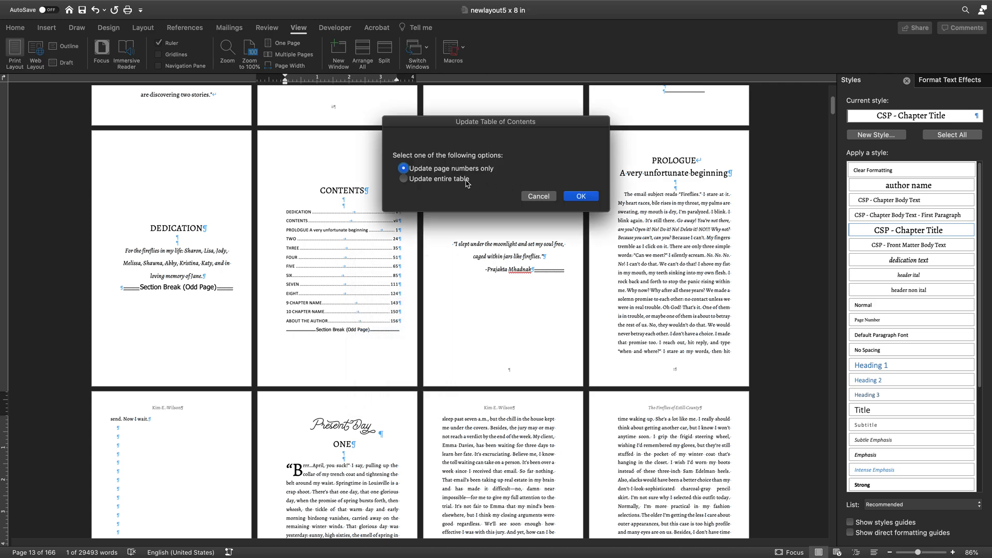
mouse_move(400, 181)
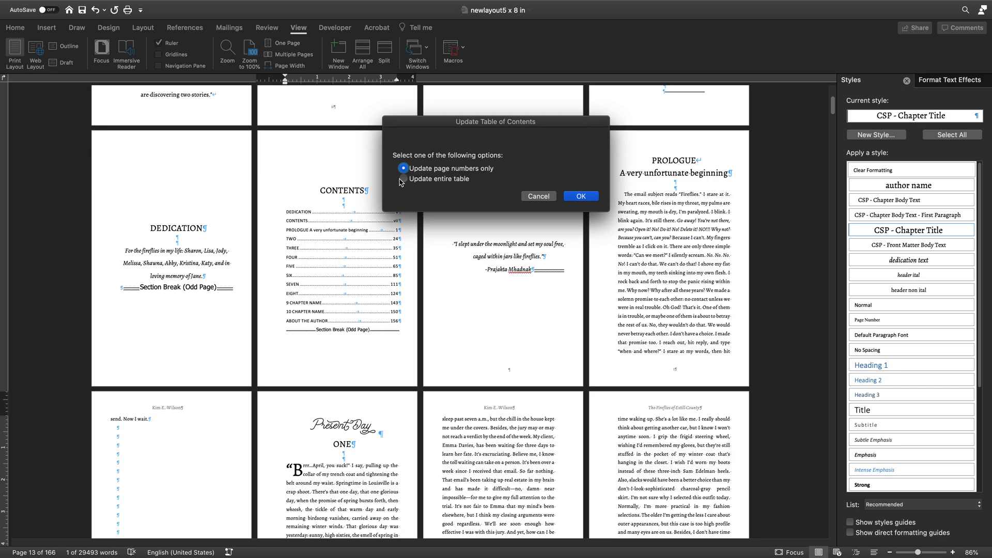
left_click(403, 179)
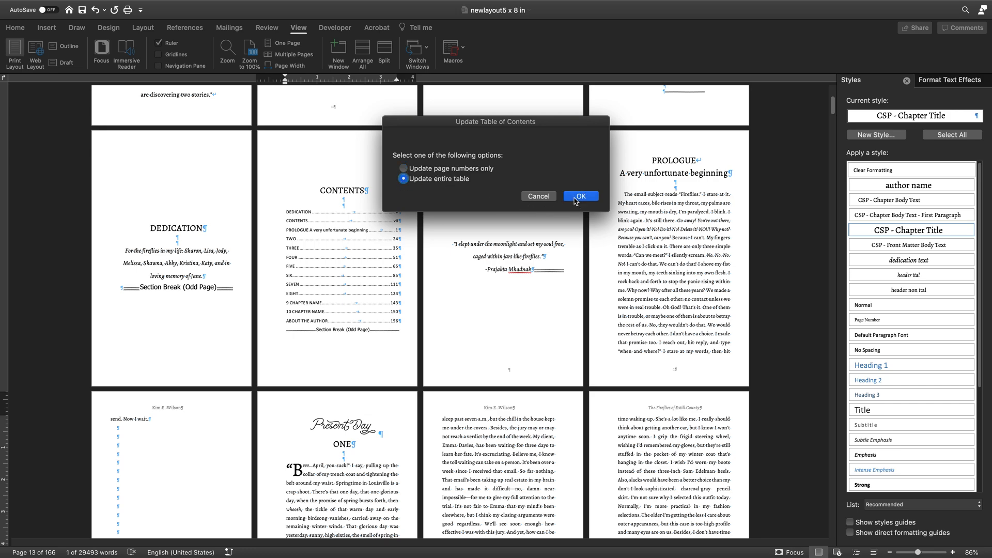
left_click(580, 195)
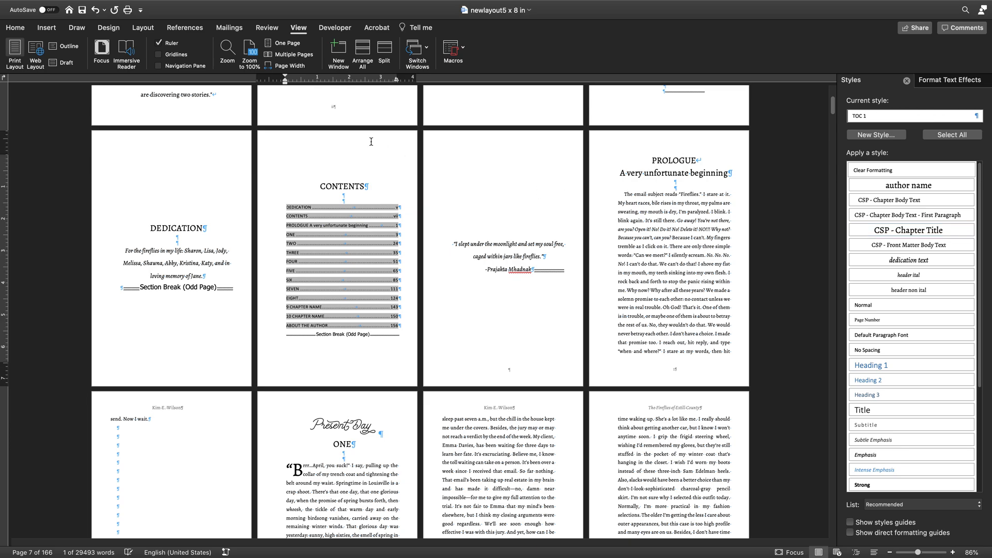
left_click(675, 160)
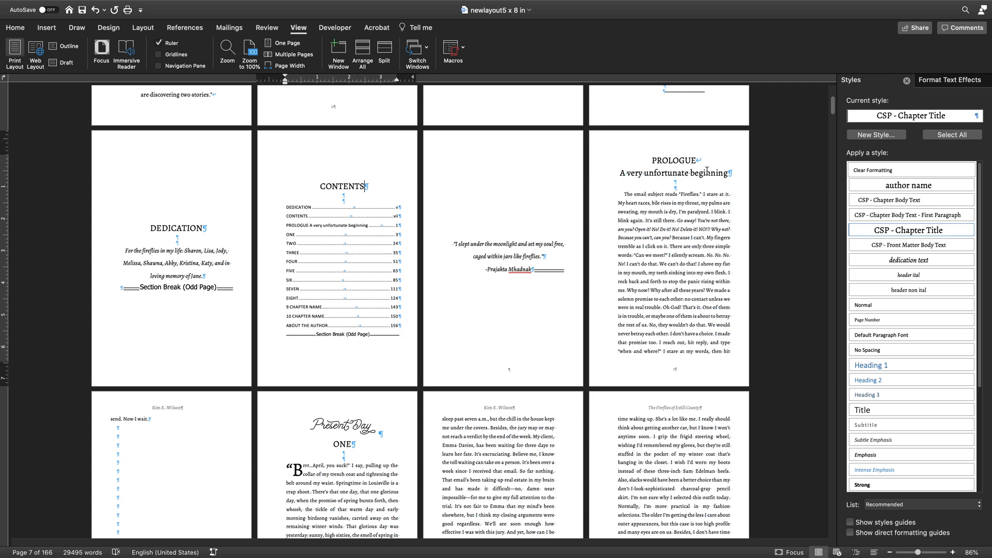
mouse_move(345, 218)
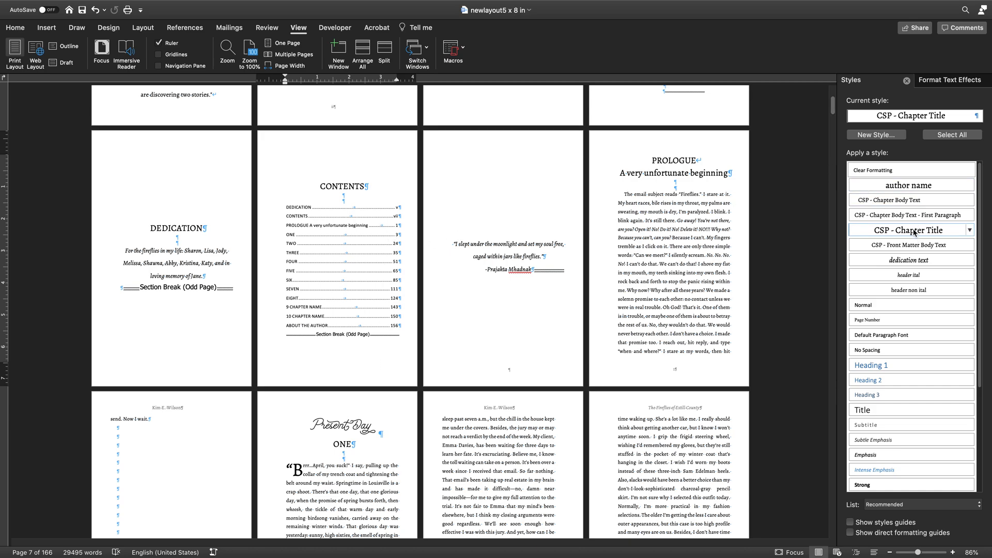
mouse_move(912, 230)
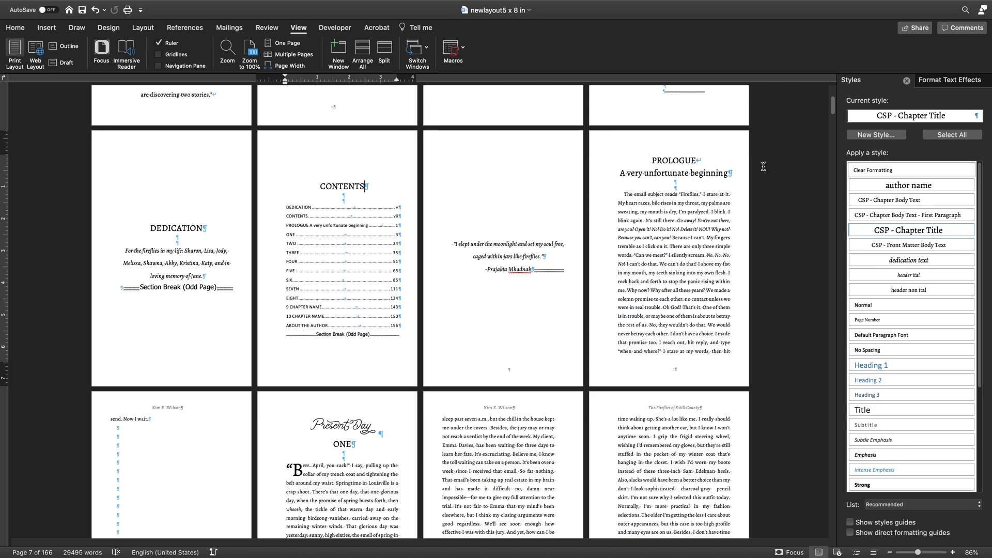
mouse_move(588, 164)
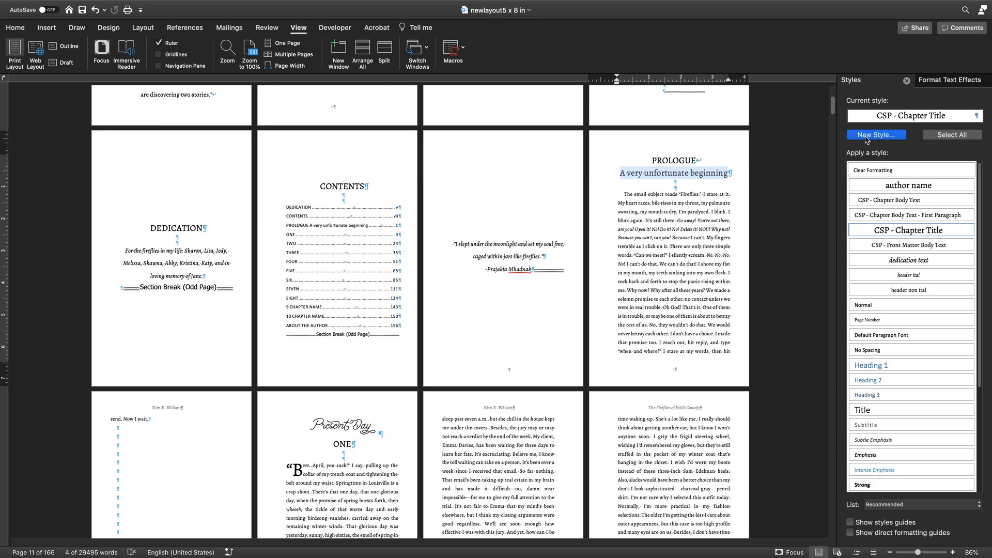
Create the style 'looks like chapter title but not in TOC' from the prologue subtitle's formatting
left_click(876, 134)
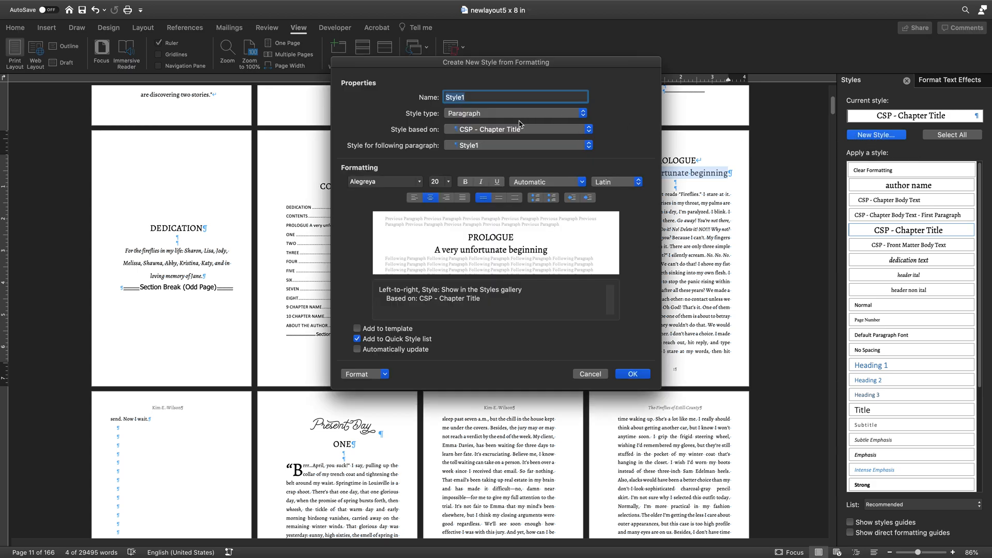
type("looks like chapter title but not in TOC")
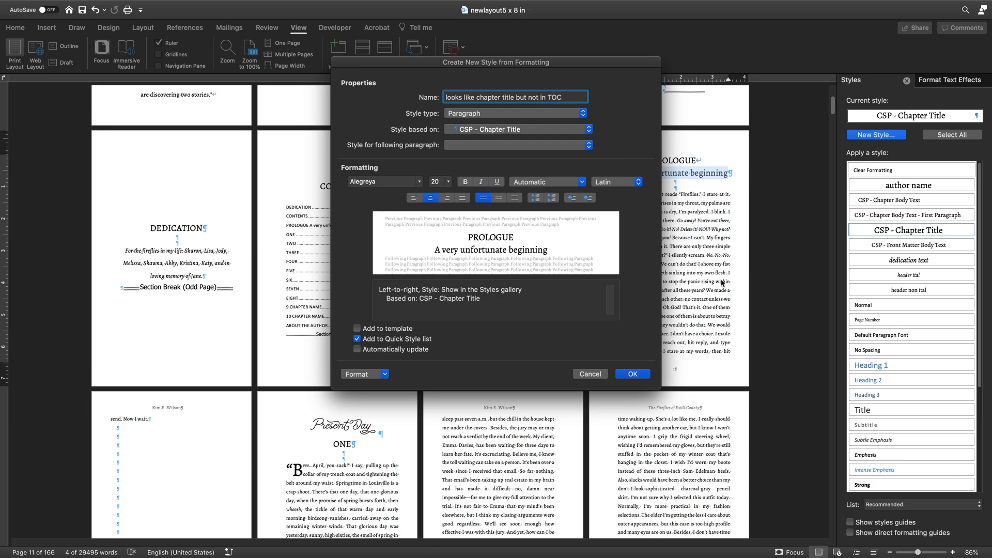
left_click(632, 374)
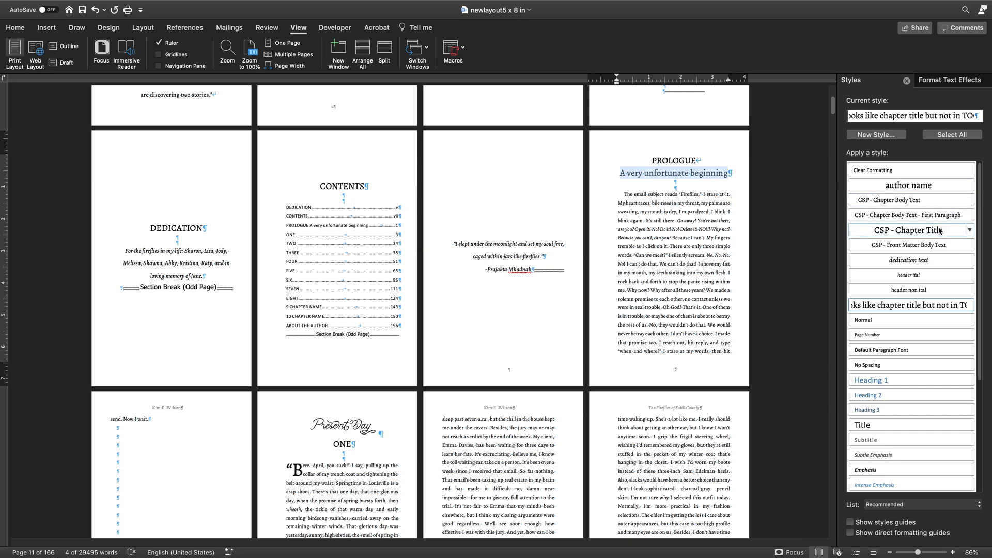
mouse_move(910, 229)
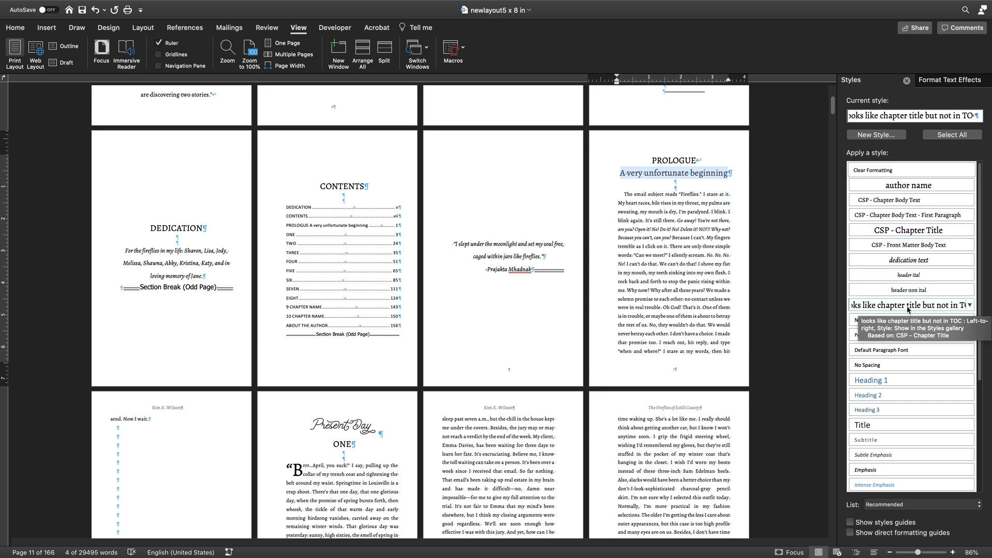
mouse_move(923, 306)
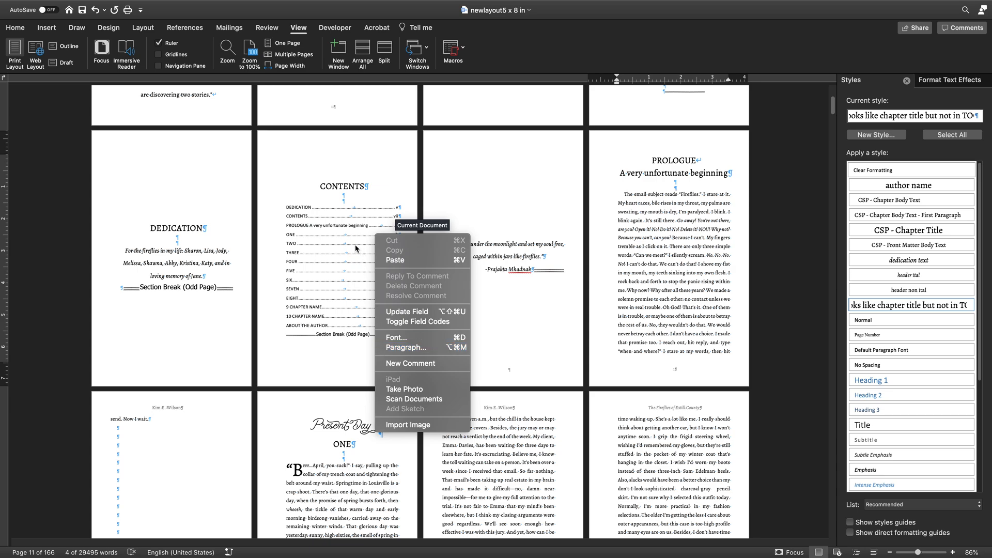
mouse_move(407, 311)
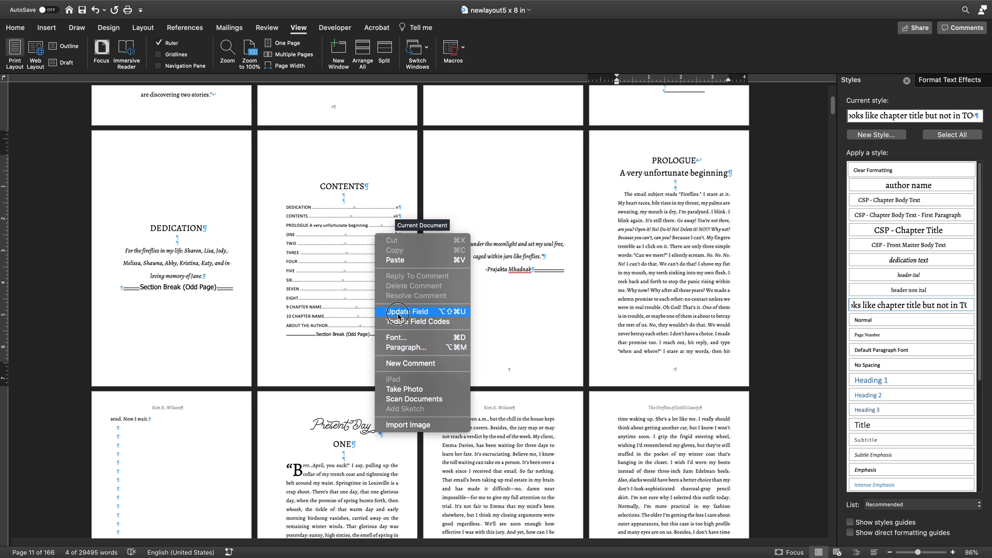
Rebuild the entire table of contents so PROLOGUE appears without its subtitle
left_click(406, 311)
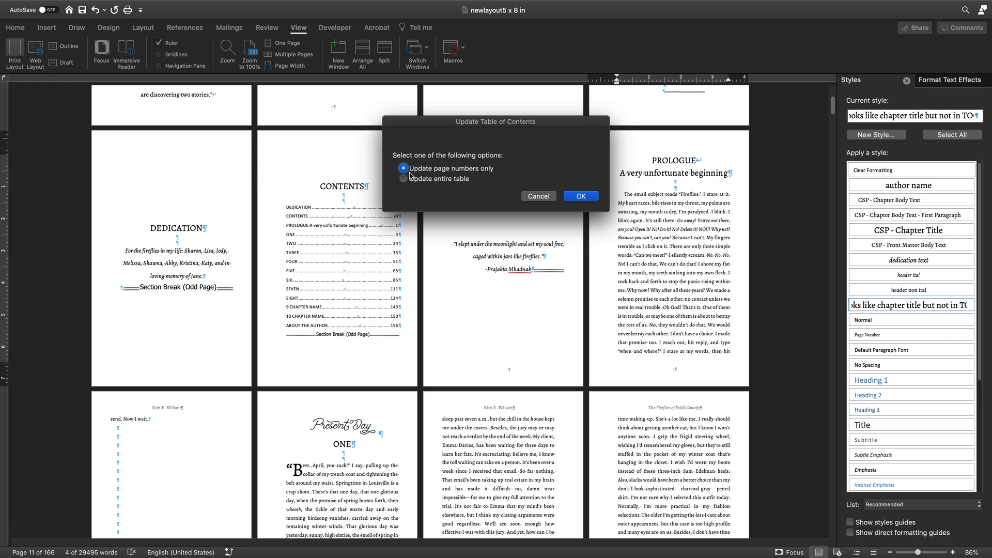
left_click(403, 179)
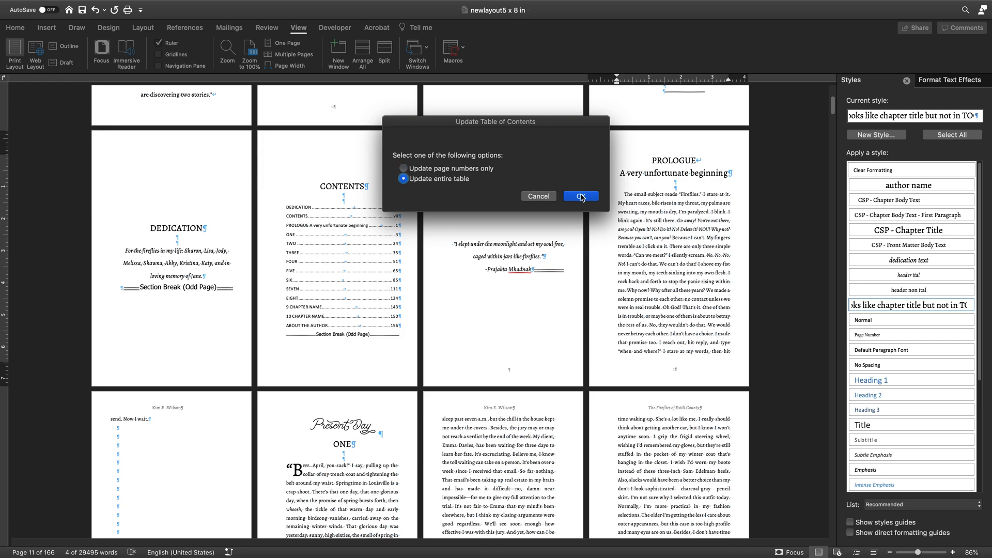
left_click(580, 197)
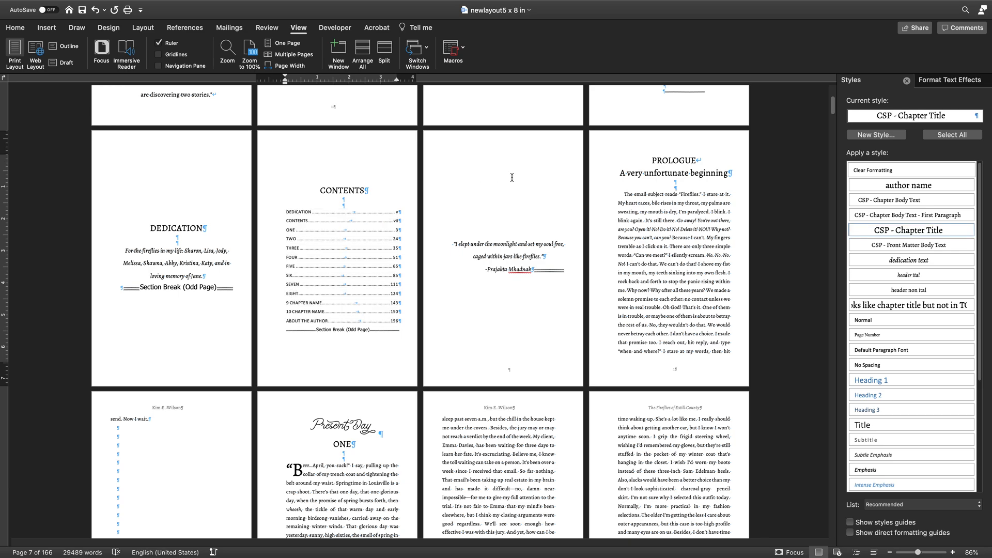
mouse_move(390, 263)
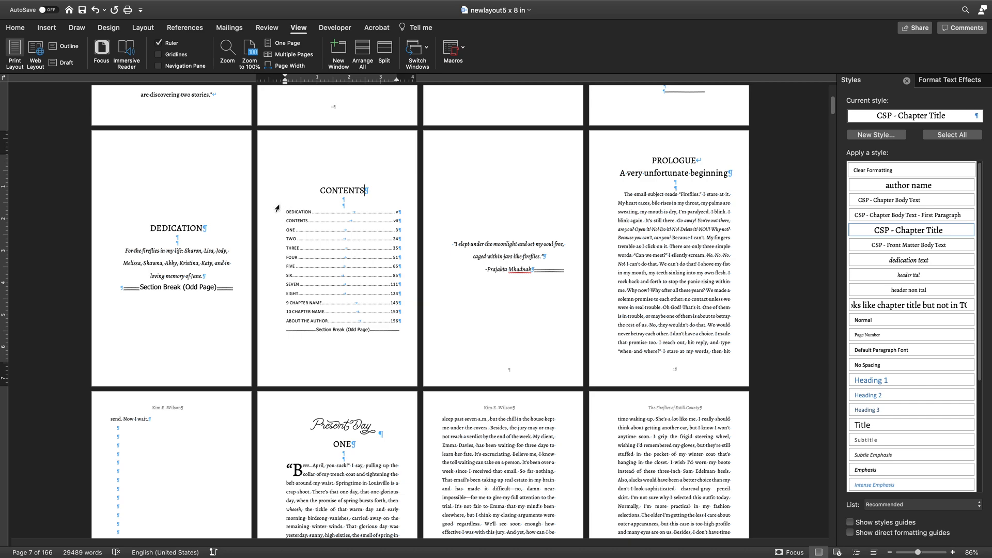
Select the whole table of contents and set its entries in the Alegreya font
left_click(281, 209)
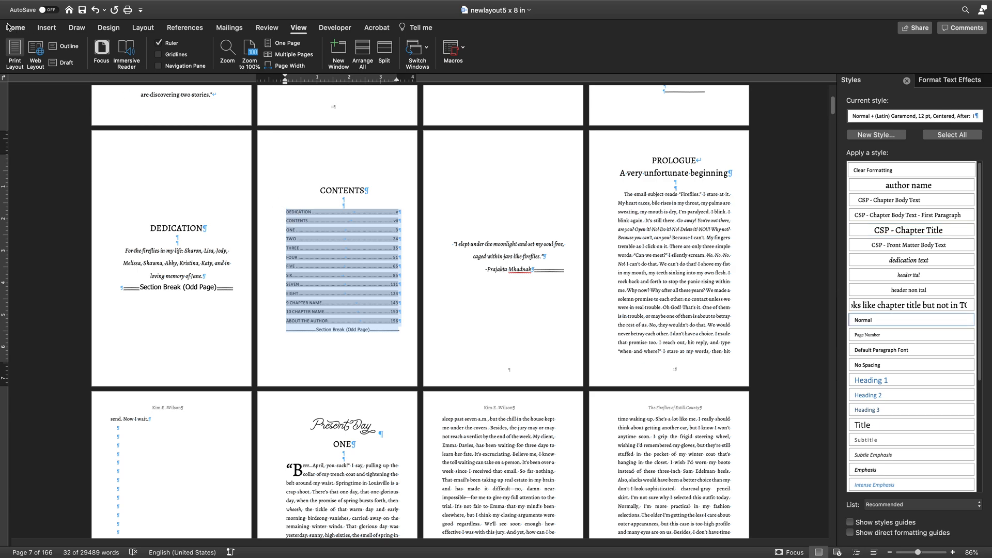
left_click(16, 27)
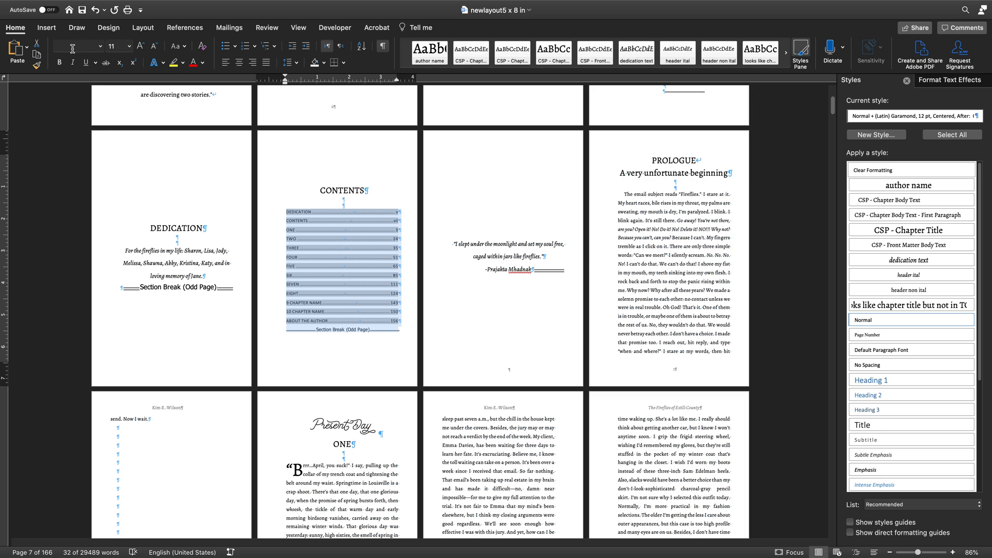
left_click(75, 47)
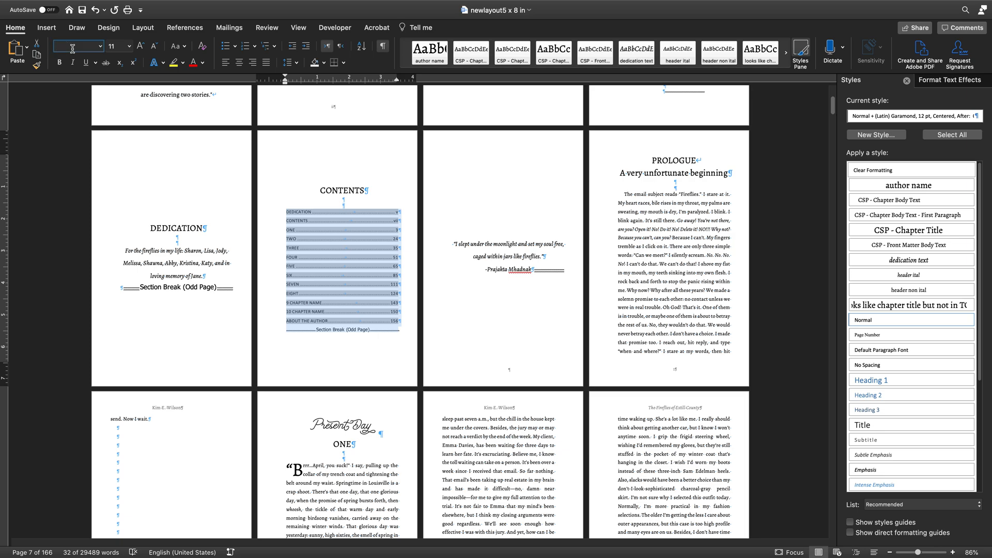
type("Alegreya")
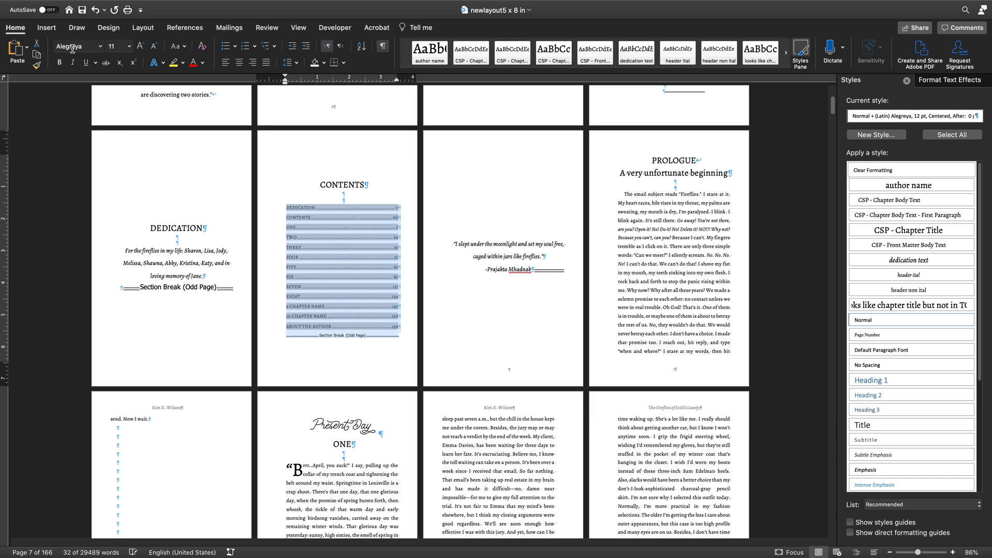
mouse_move(377, 27)
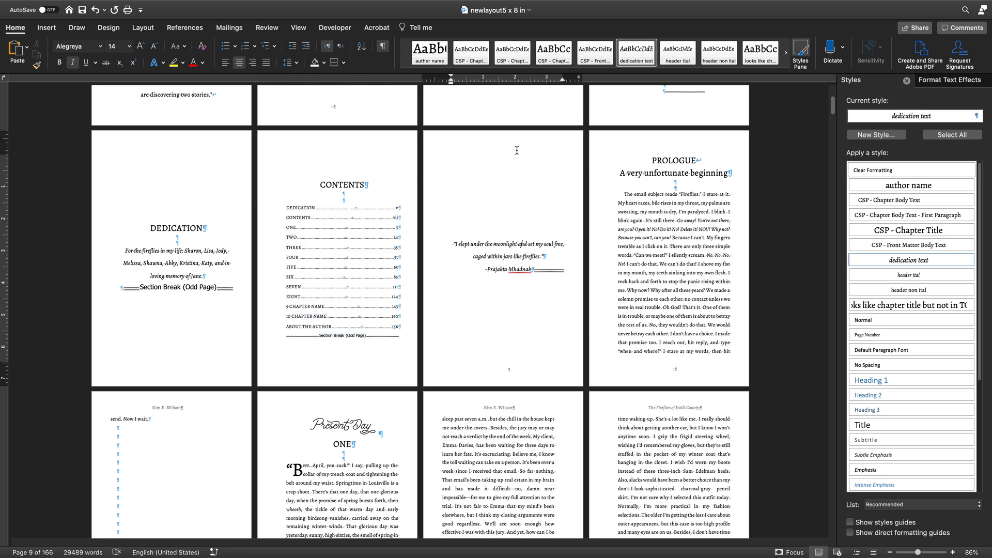
mouse_move(303, 278)
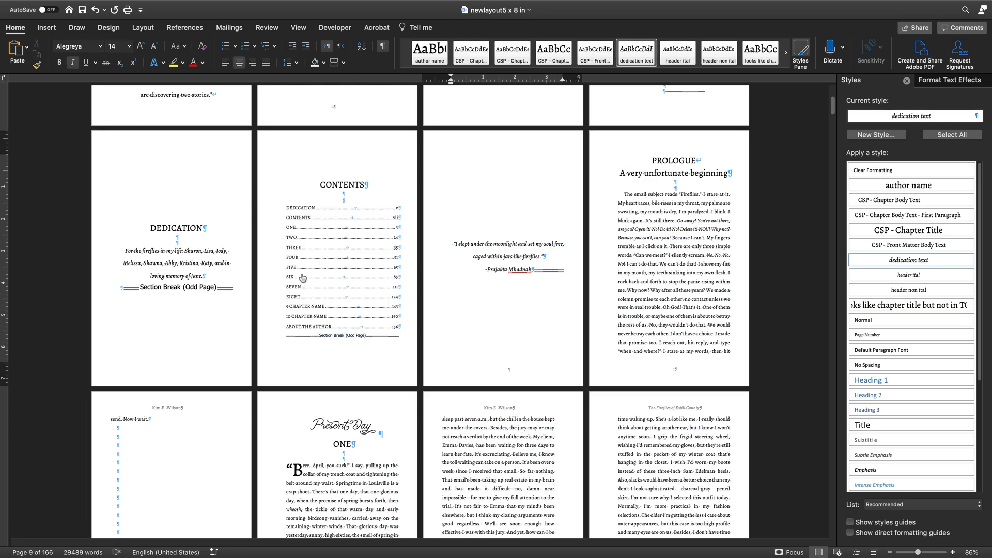
mouse_move(310, 273)
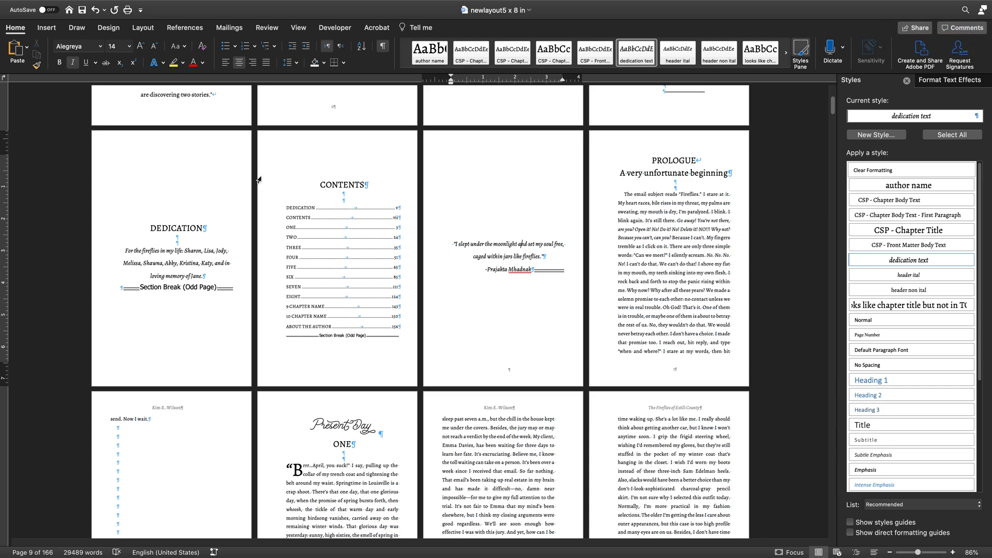
mouse_move(358, 193)
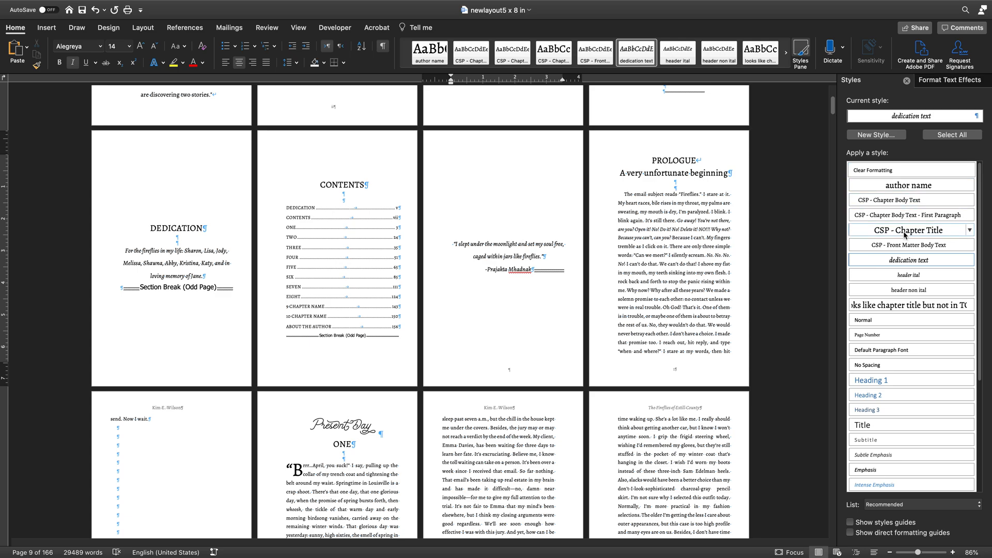
mouse_move(910, 229)
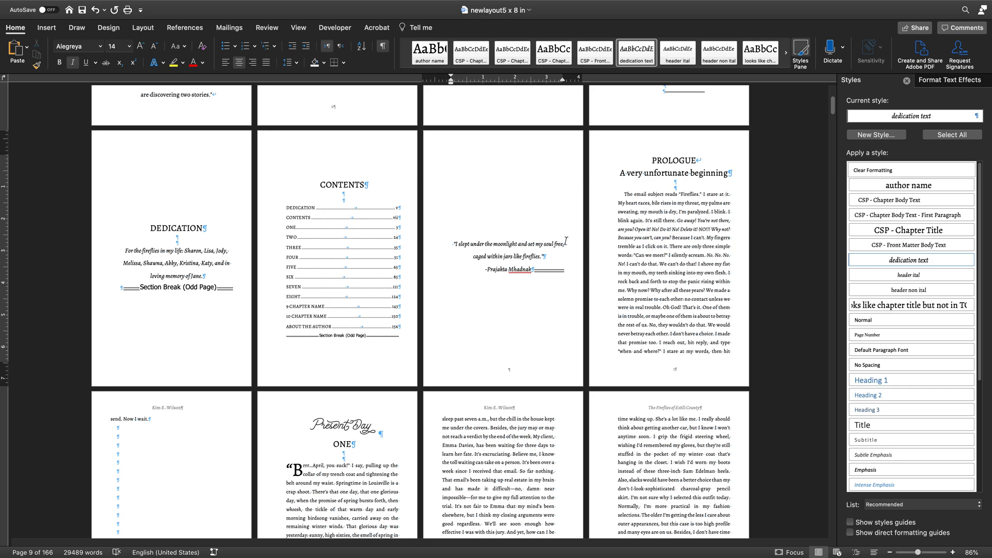
mouse_move(341, 325)
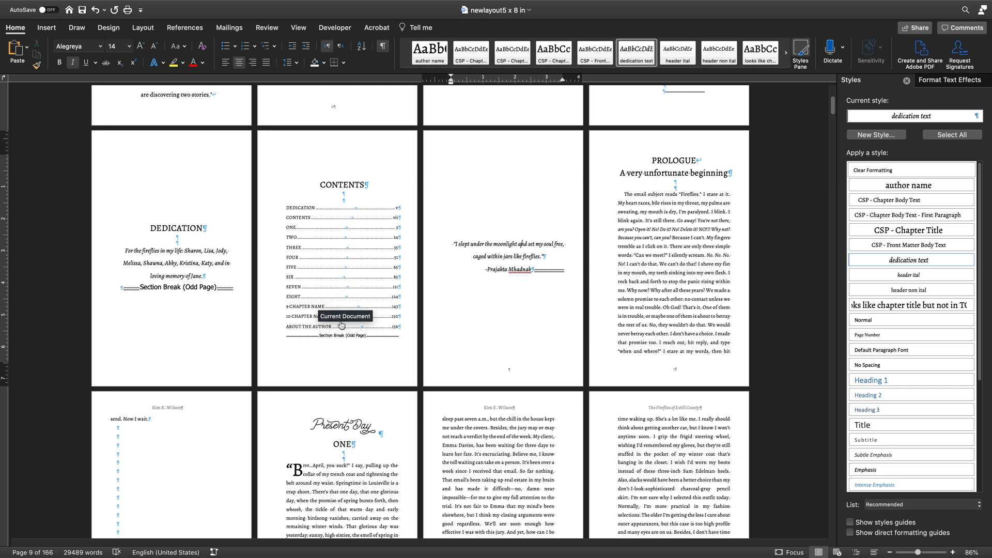
mouse_move(483, 275)
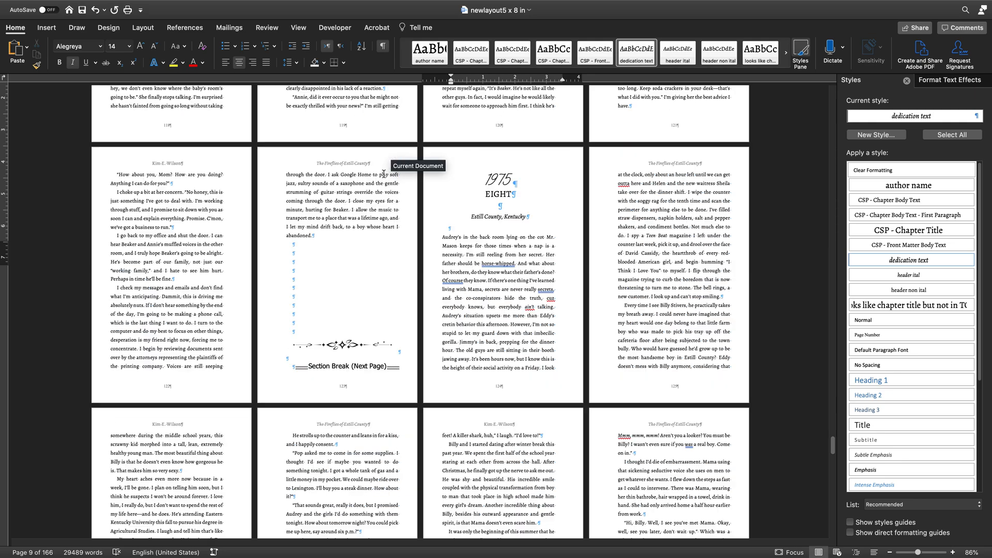
left_click(500, 193)
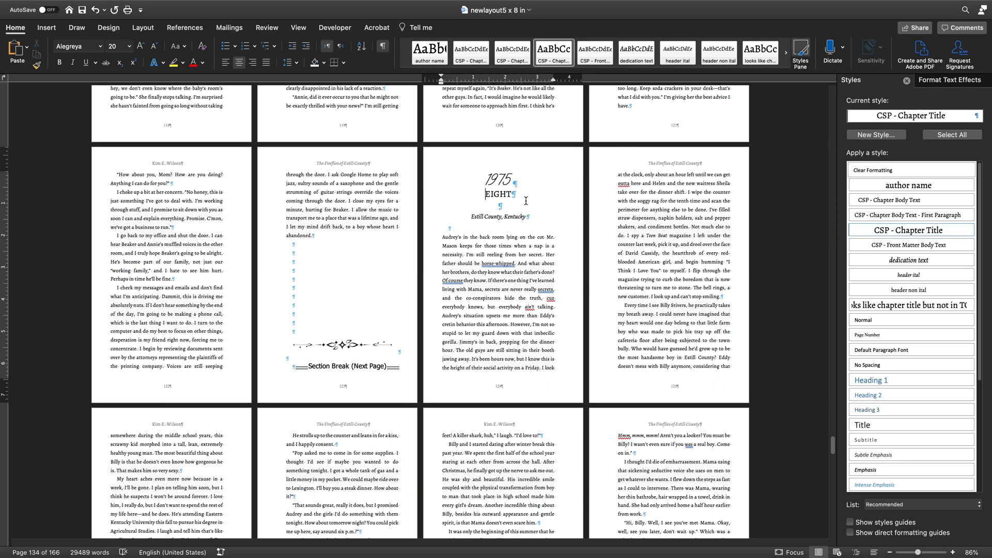
mouse_move(506, 275)
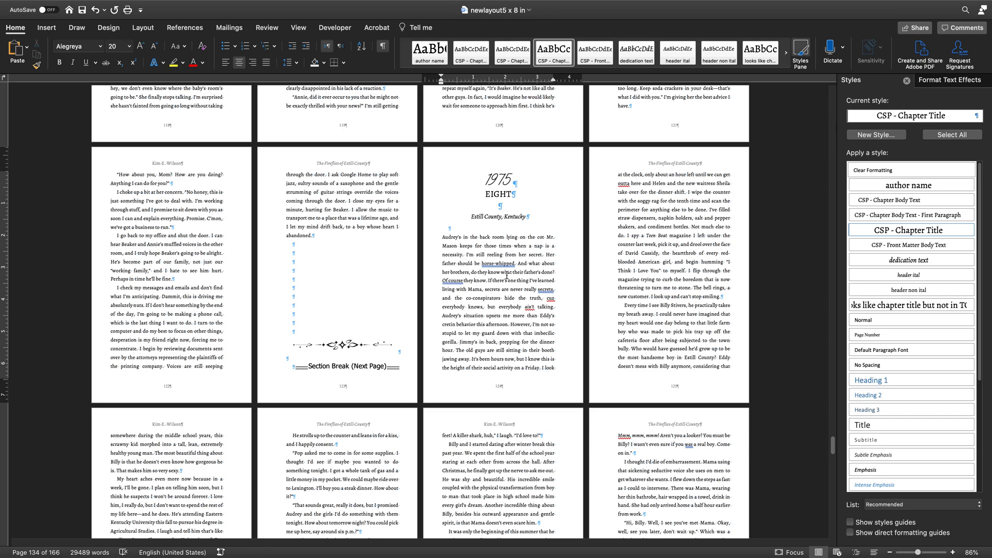
scroll("down", 3)
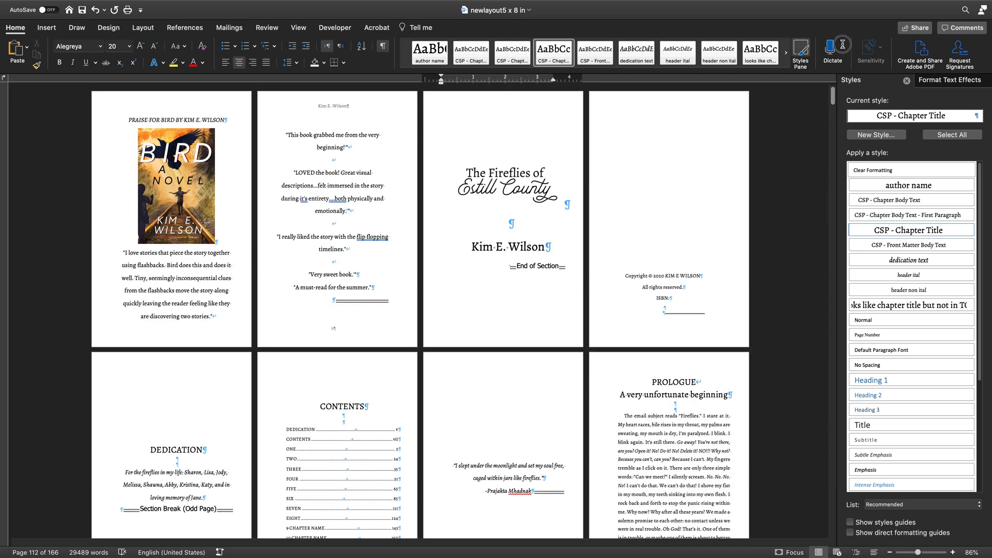
scroll("down", 3)
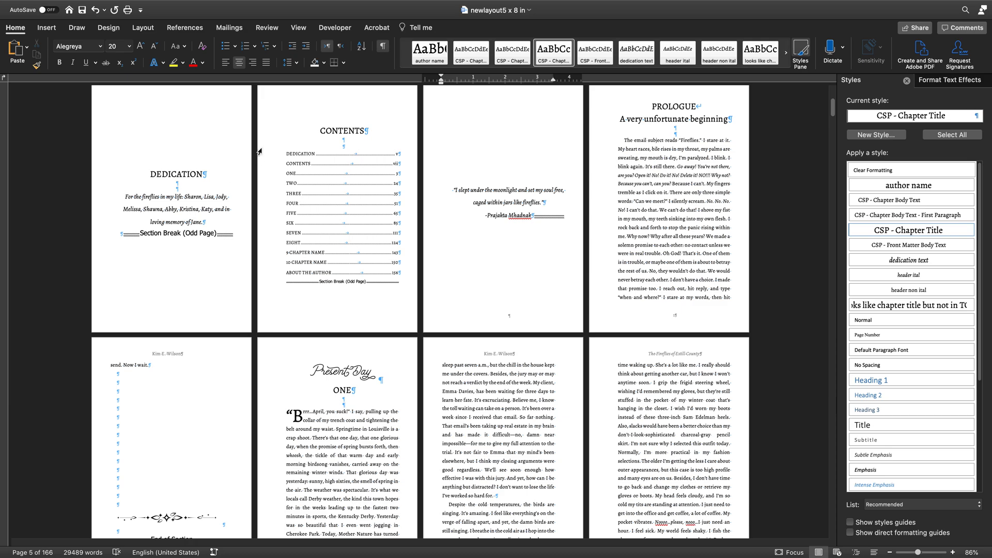
mouse_move(288, 156)
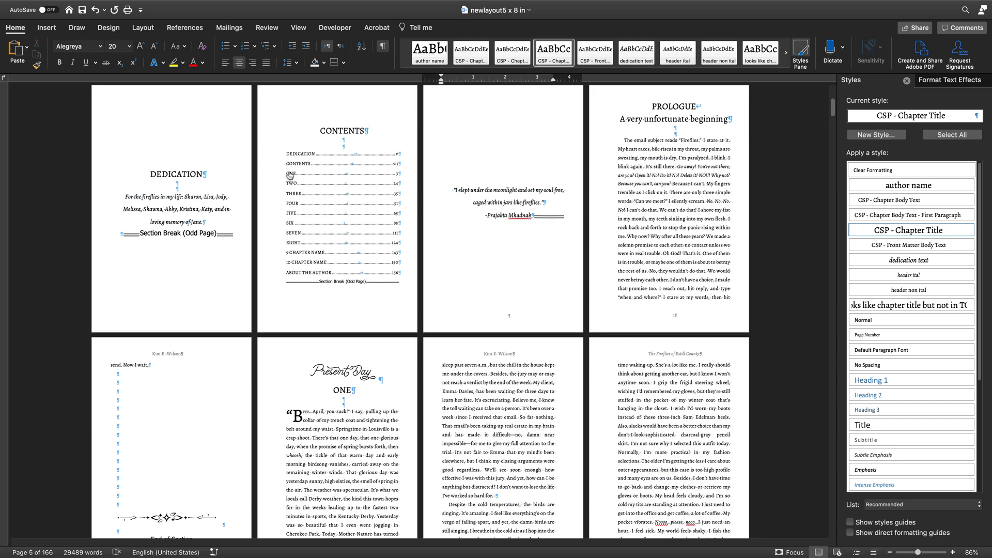
mouse_move(290, 205)
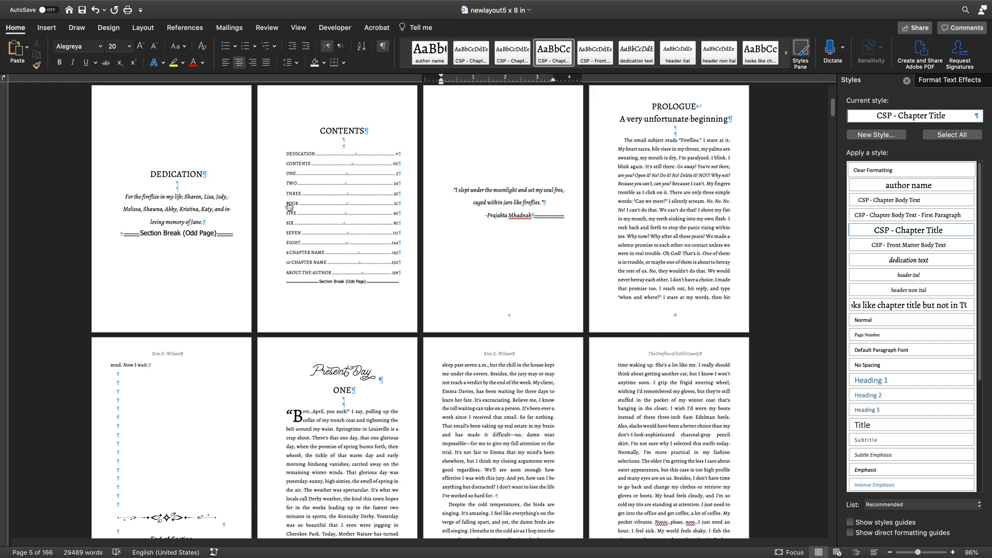
mouse_move(293, 205)
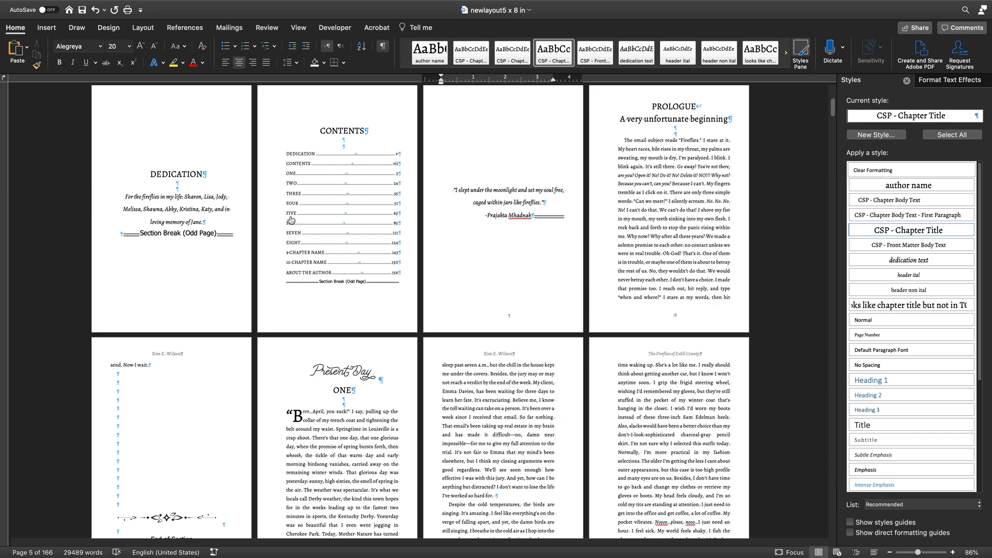
mouse_move(396, 260)
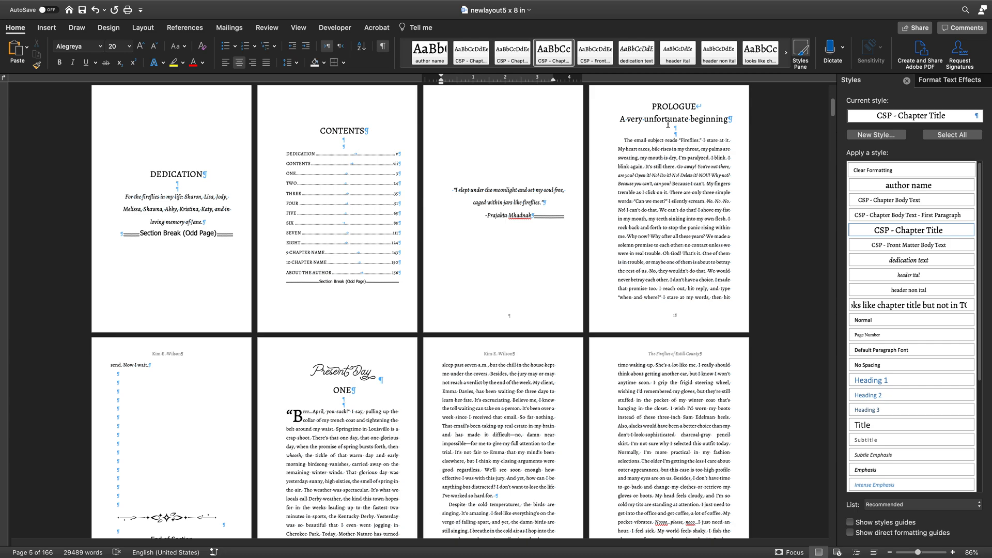
mouse_move(565, 133)
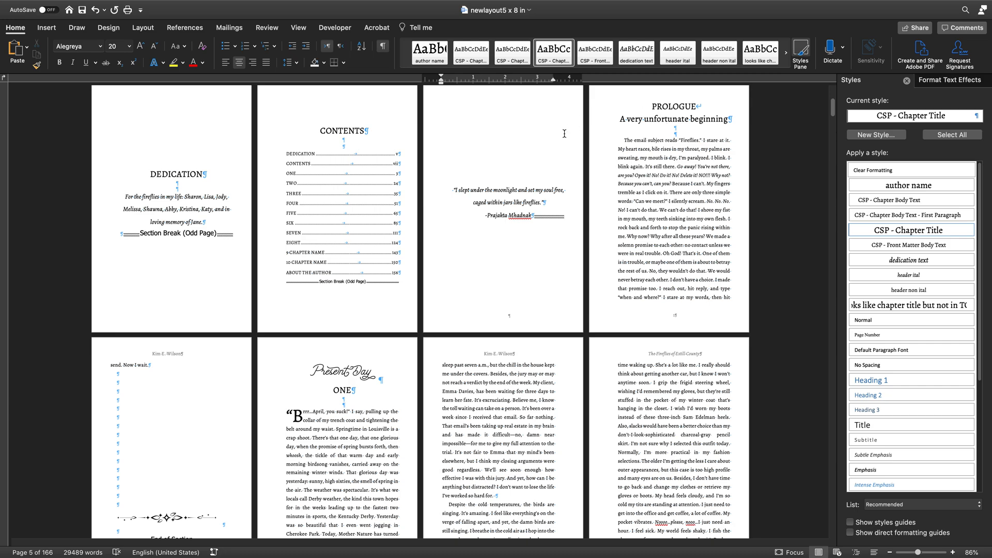
mouse_move(359, 258)
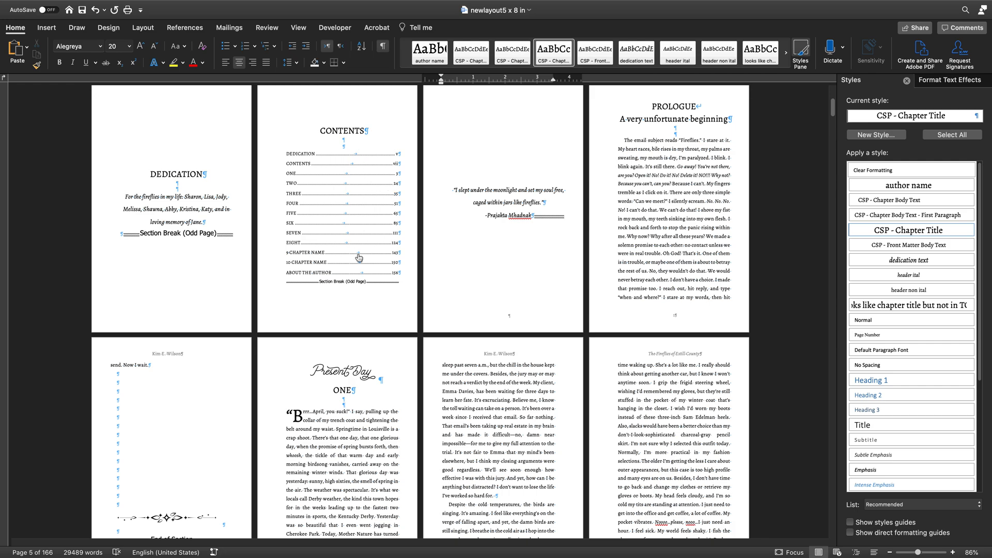
mouse_move(298, 180)
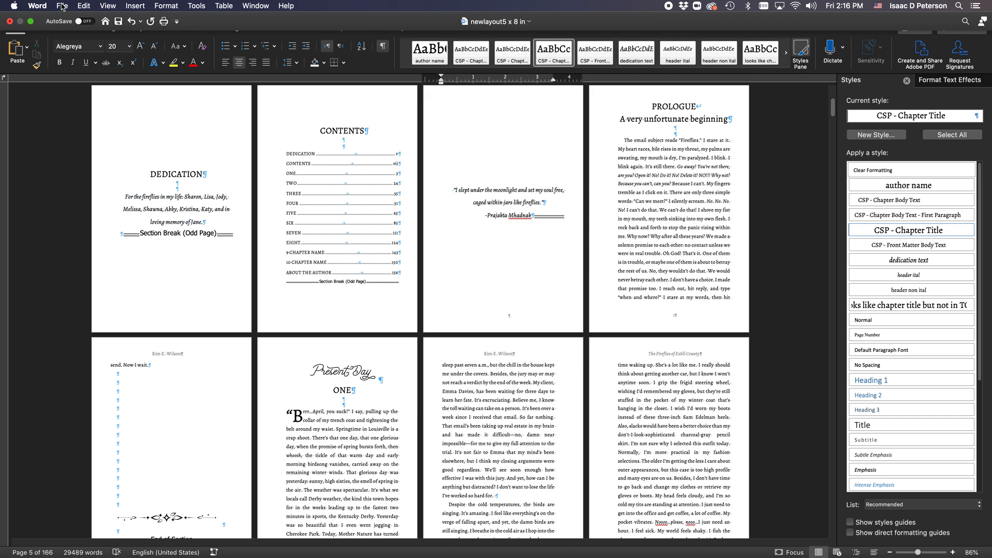
left_click(61, 6)
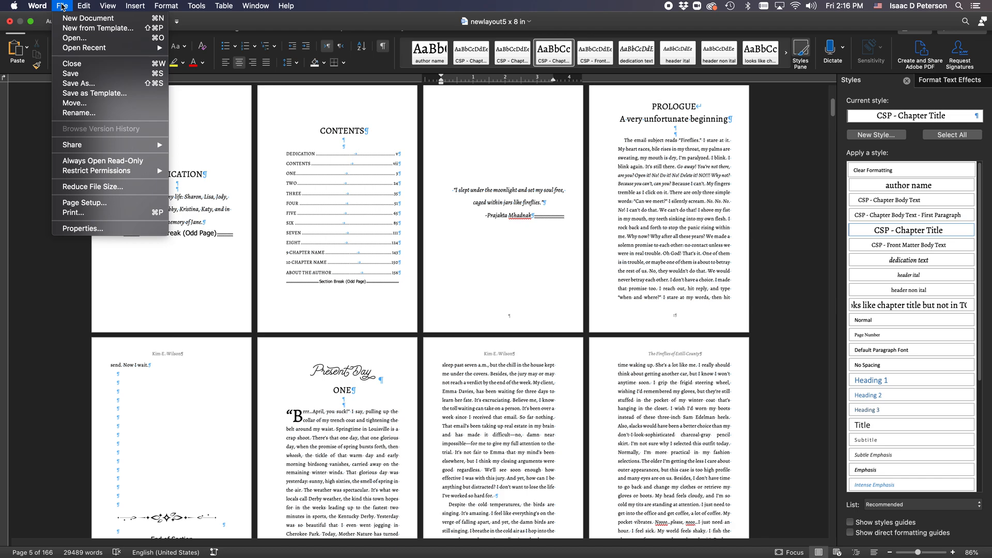
mouse_move(79, 113)
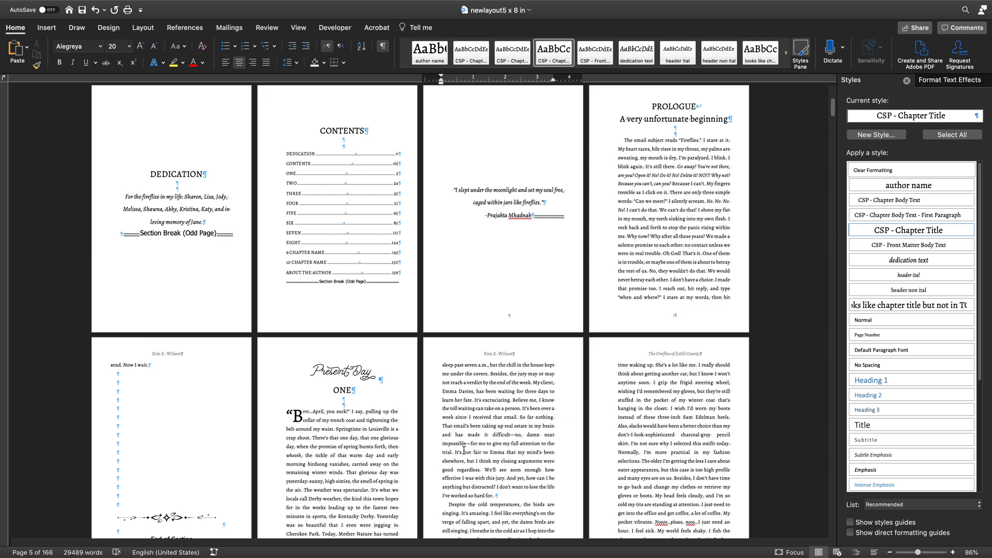
mouse_move(484, 366)
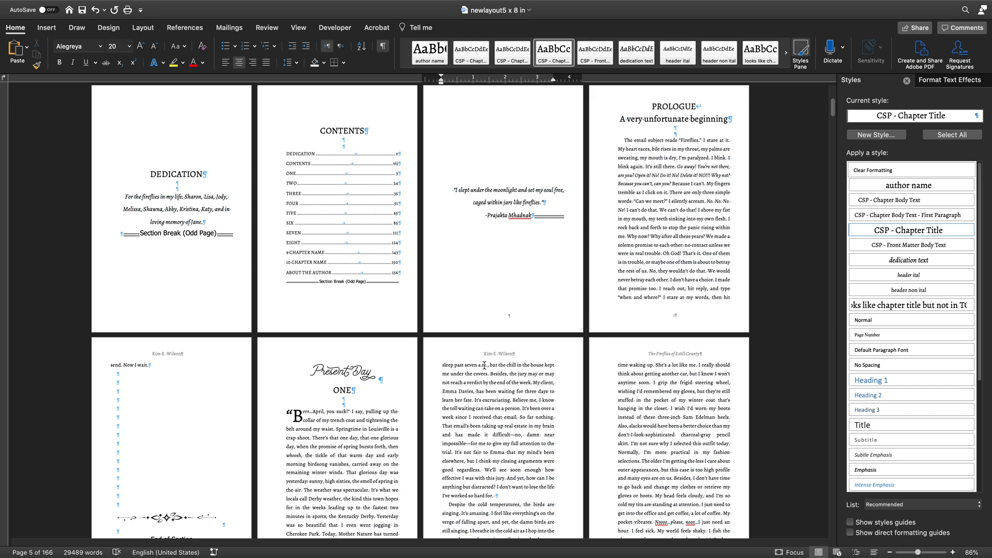
mouse_move(331, 175)
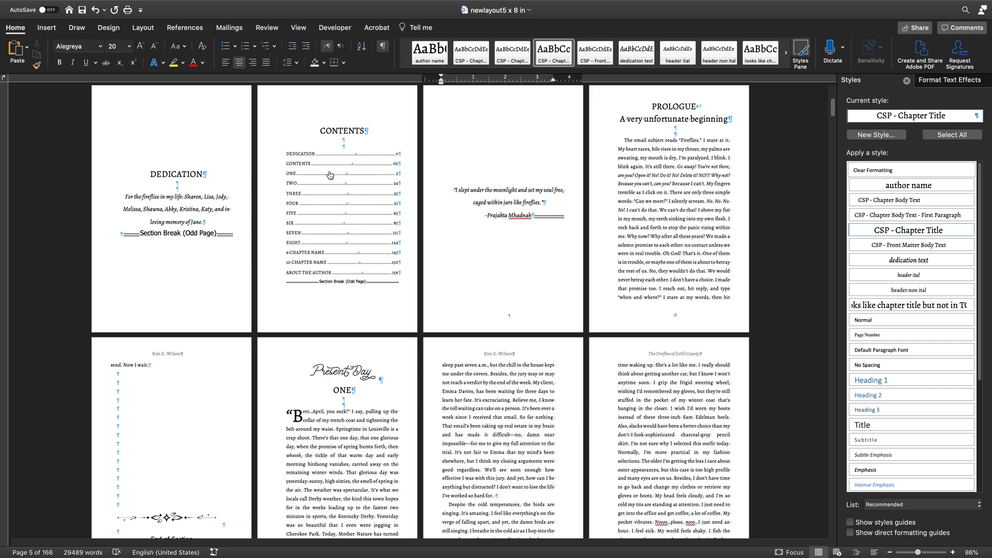
mouse_move(355, 233)
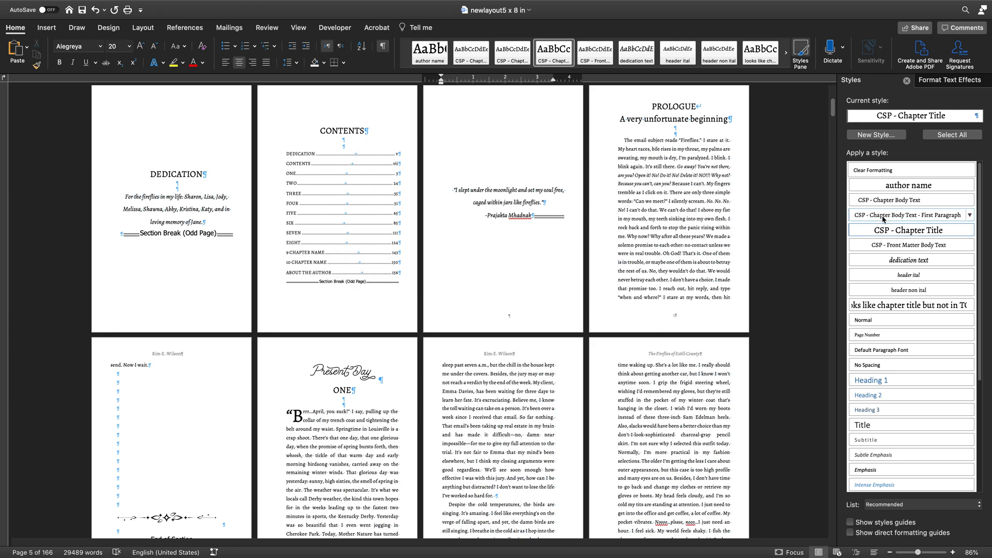
mouse_move(911, 230)
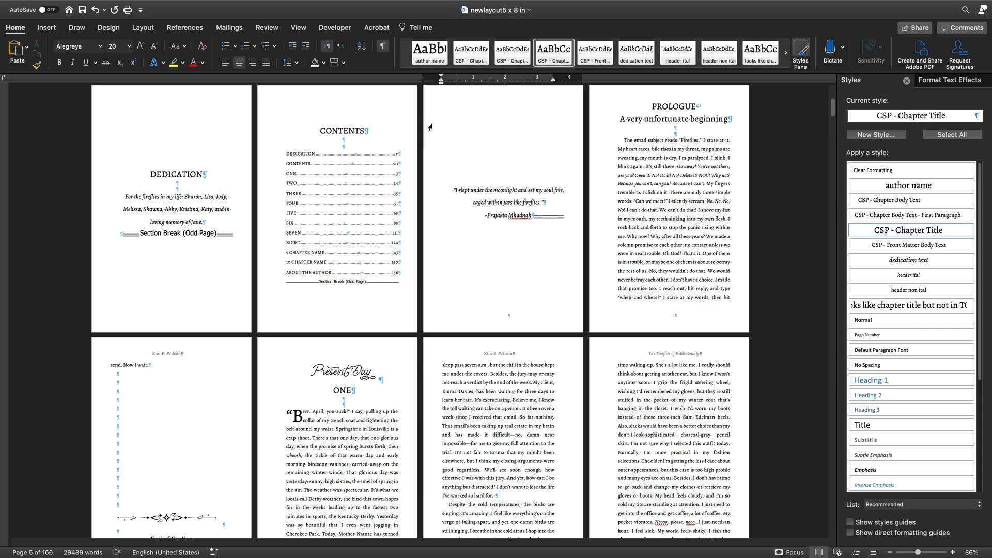
mouse_move(424, 75)
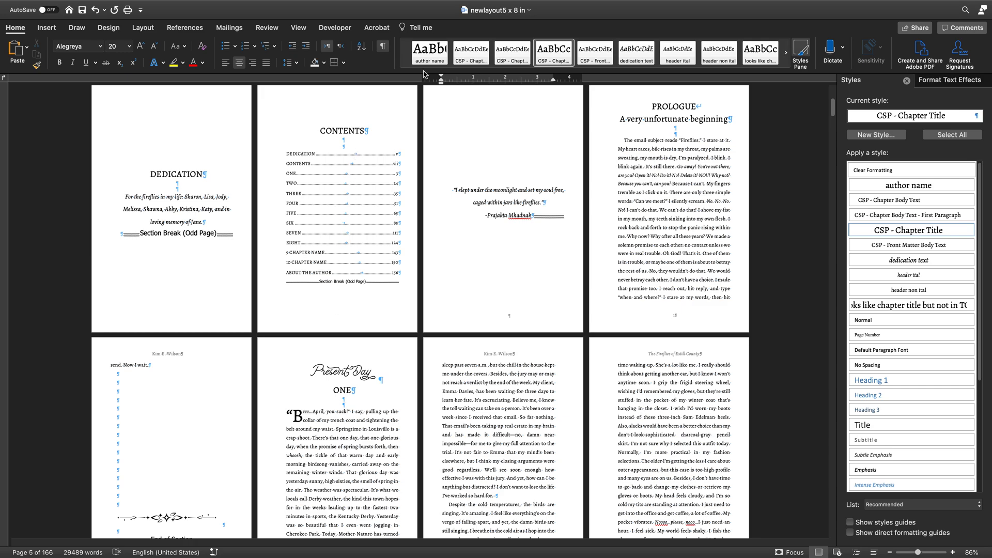